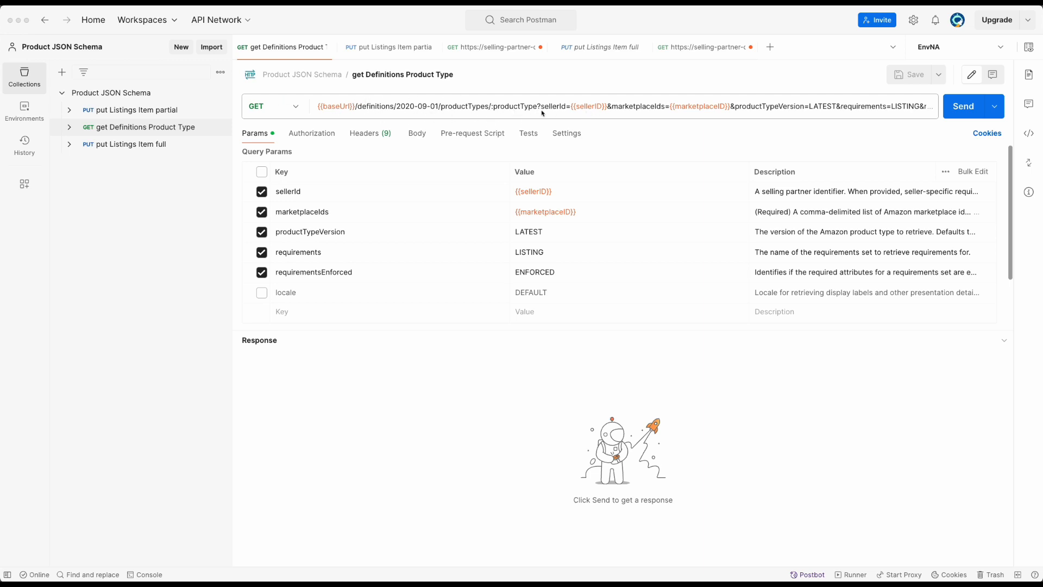
mouse_move(531, 128)
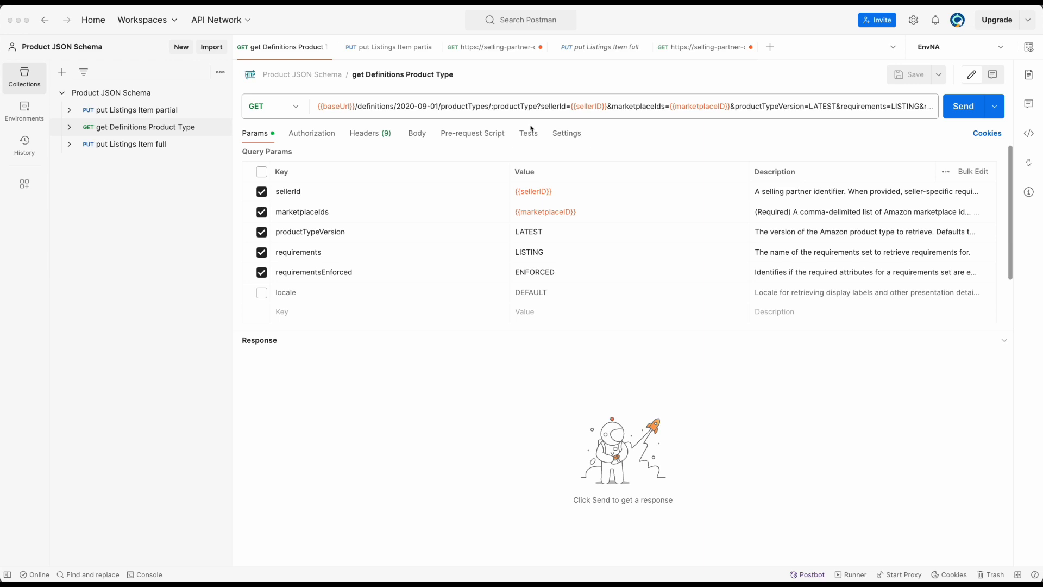
mouse_move(569, 312)
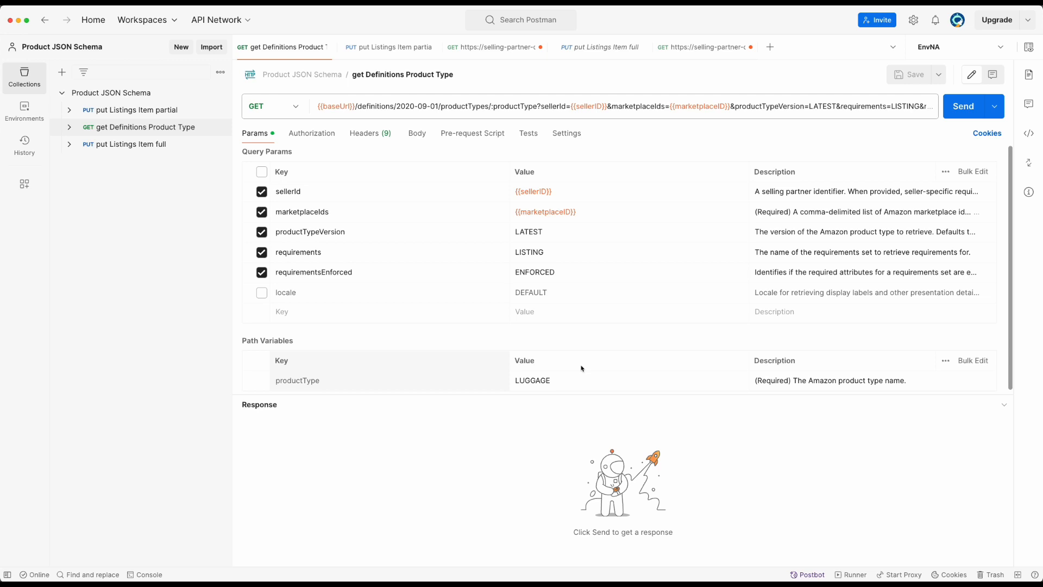
mouse_move(530, 231)
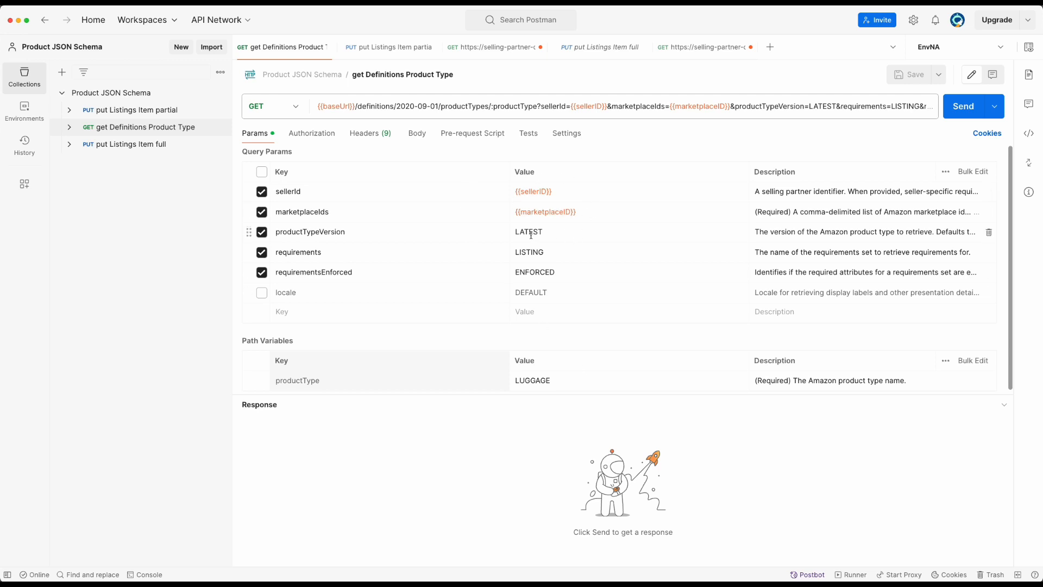
mouse_move(560, 251)
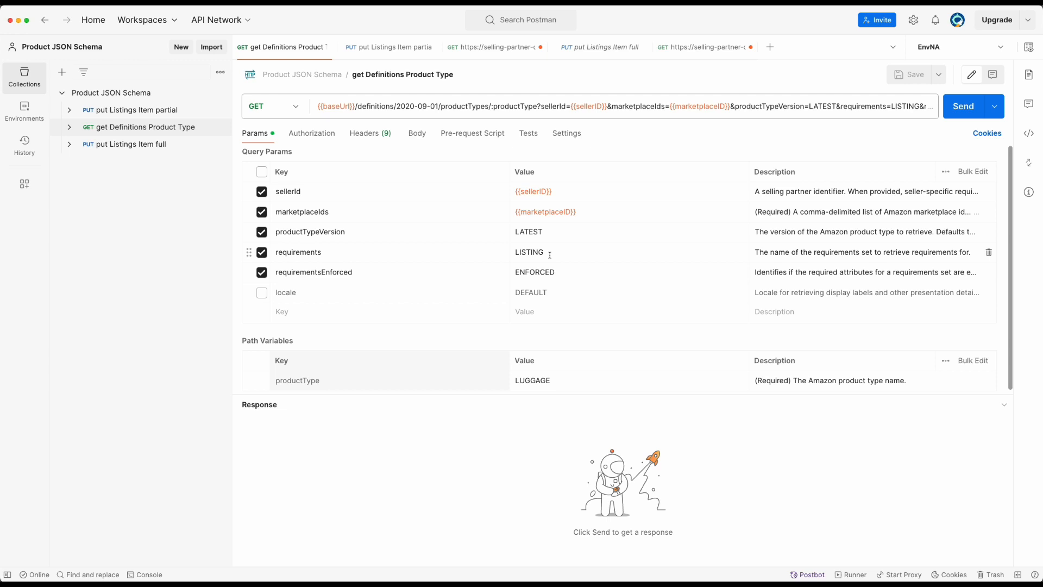
mouse_move(588, 257)
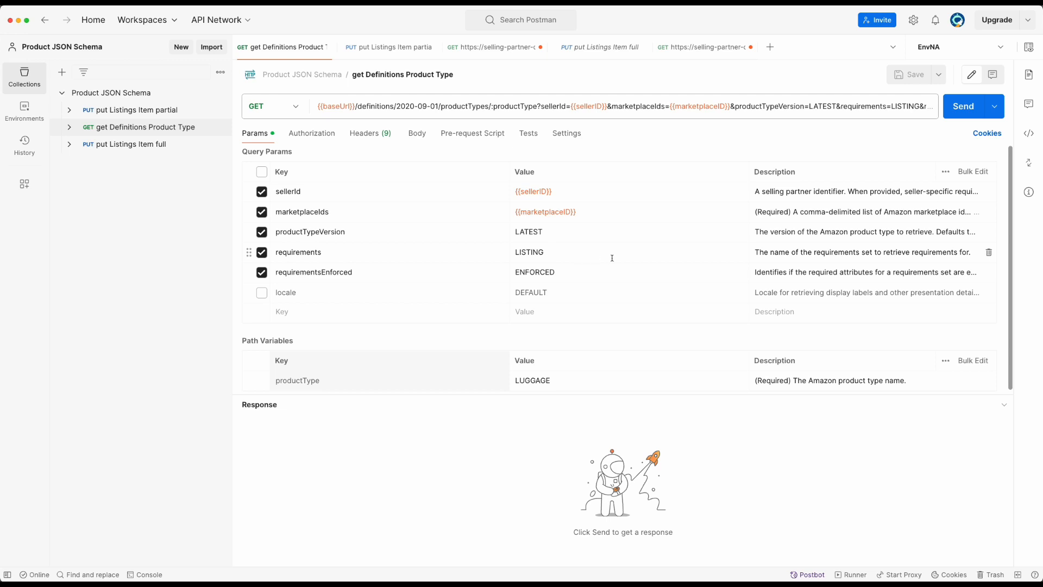
mouse_move(798, 149)
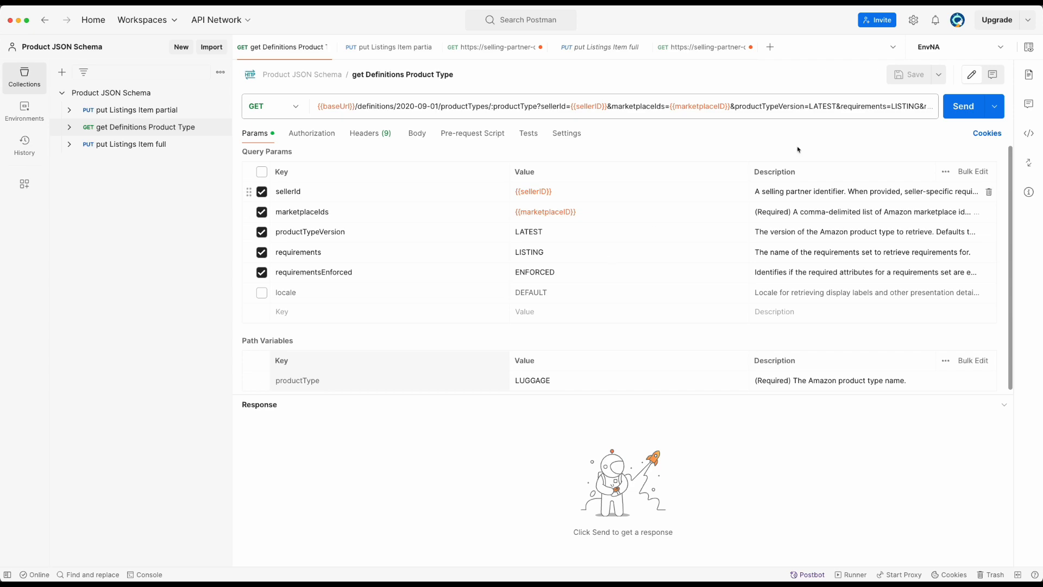
- Send the get Definitions Product Type request and receive the 200 OK LUGGAGE definition
click(962, 105)
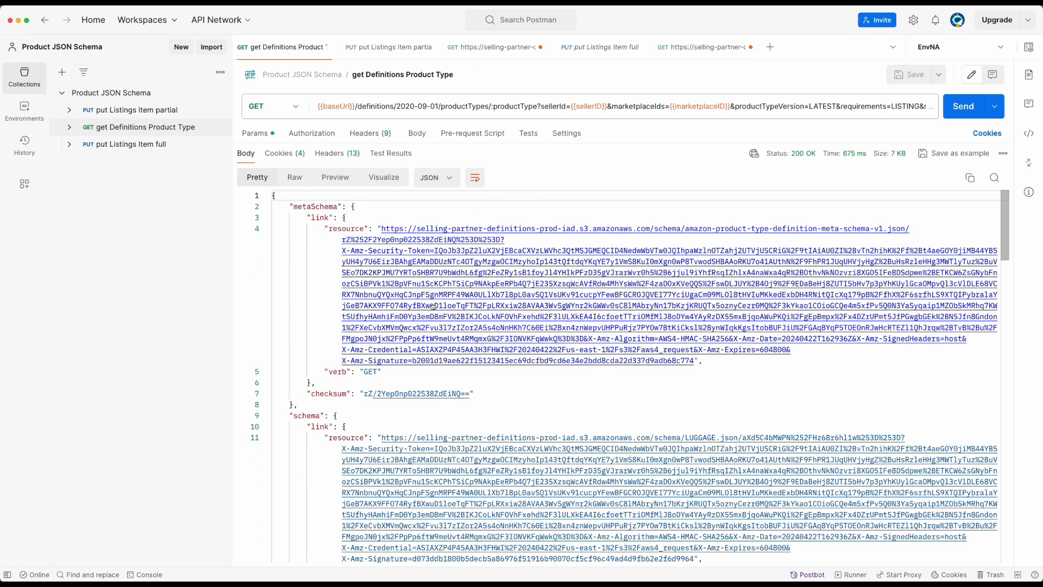
mouse_move(370, 493)
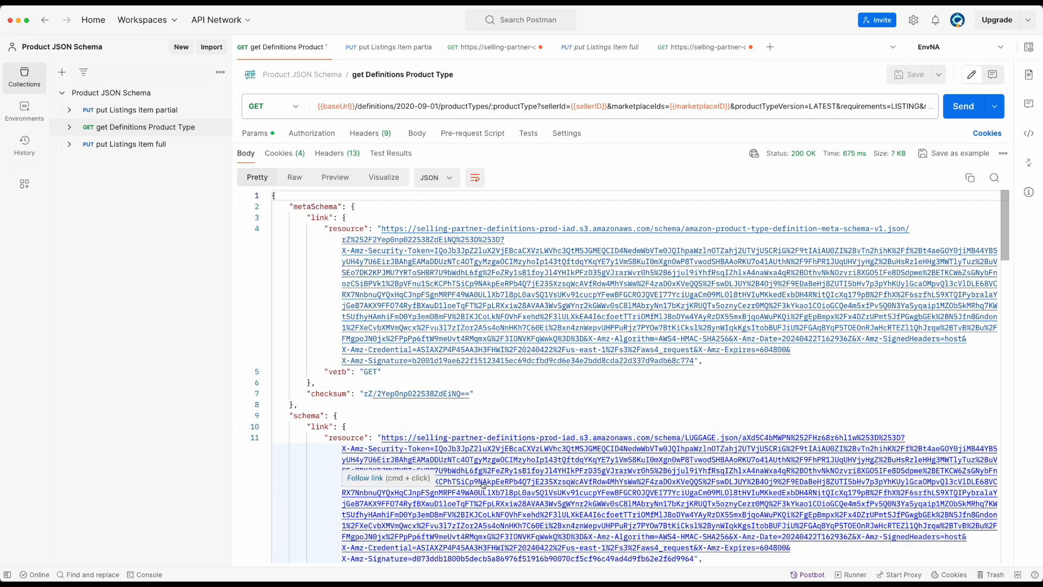
mouse_move(504, 479)
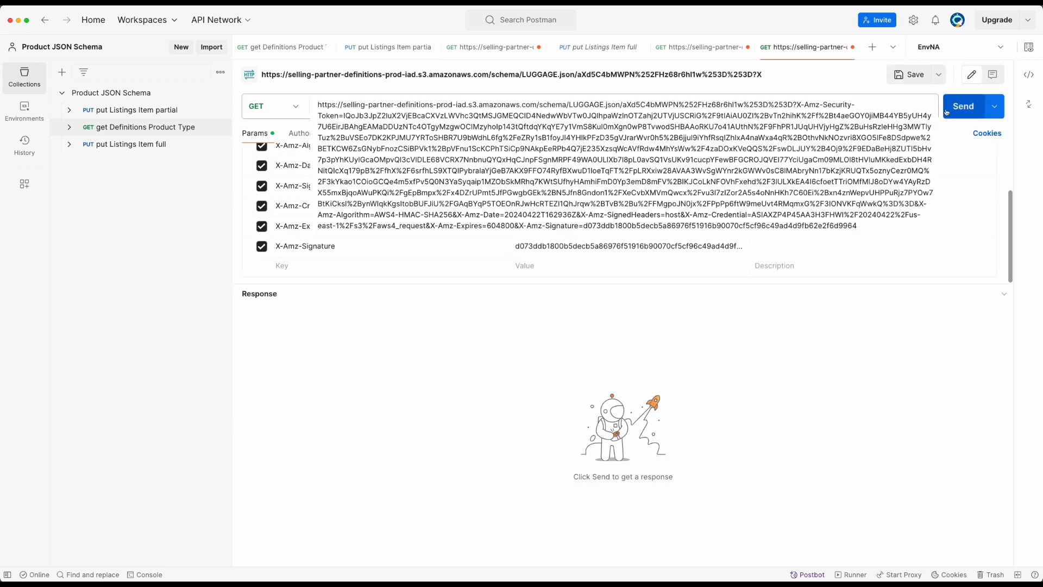
- Fetch the LUGGAGE schema JSON and fold its $defs and properties sections
click(962, 105)
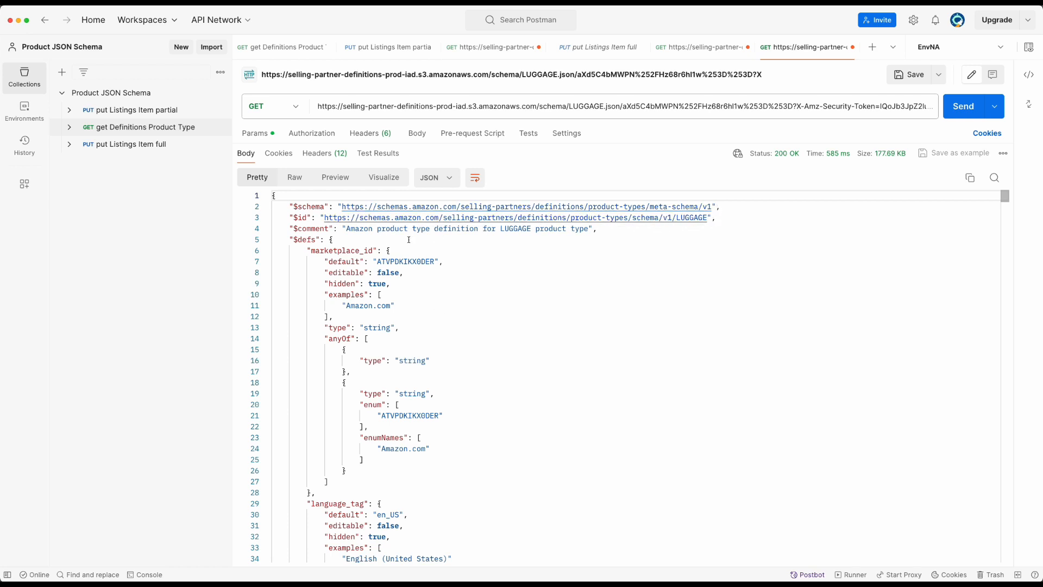
mouse_move(510, 331)
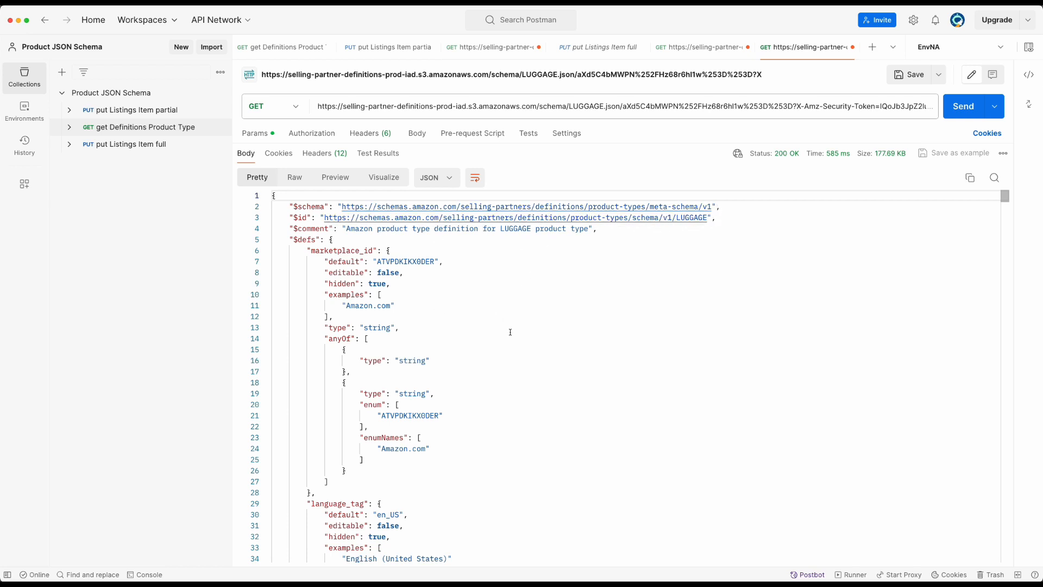
mouse_move(422, 310)
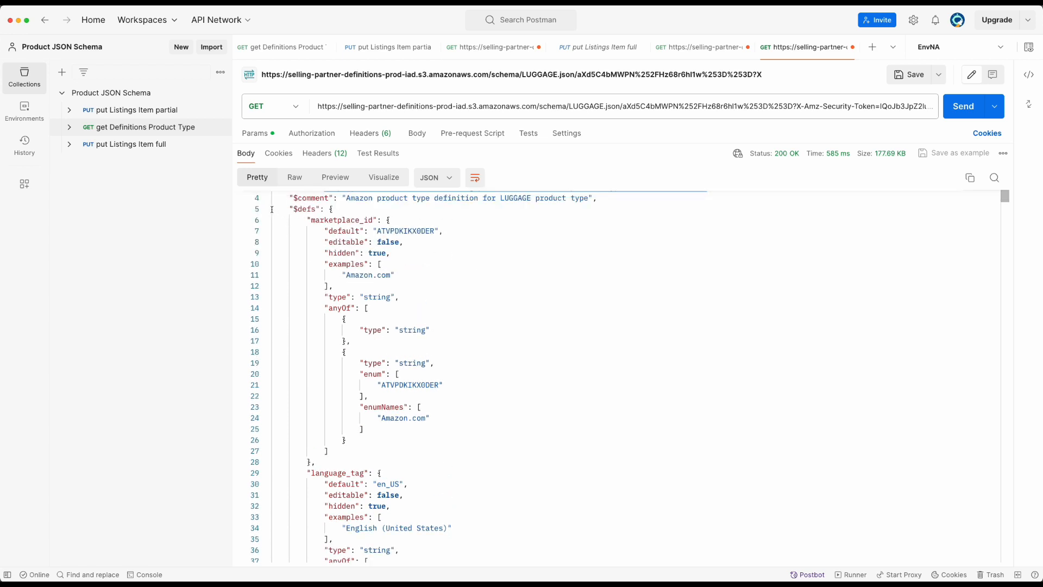
click(266, 208)
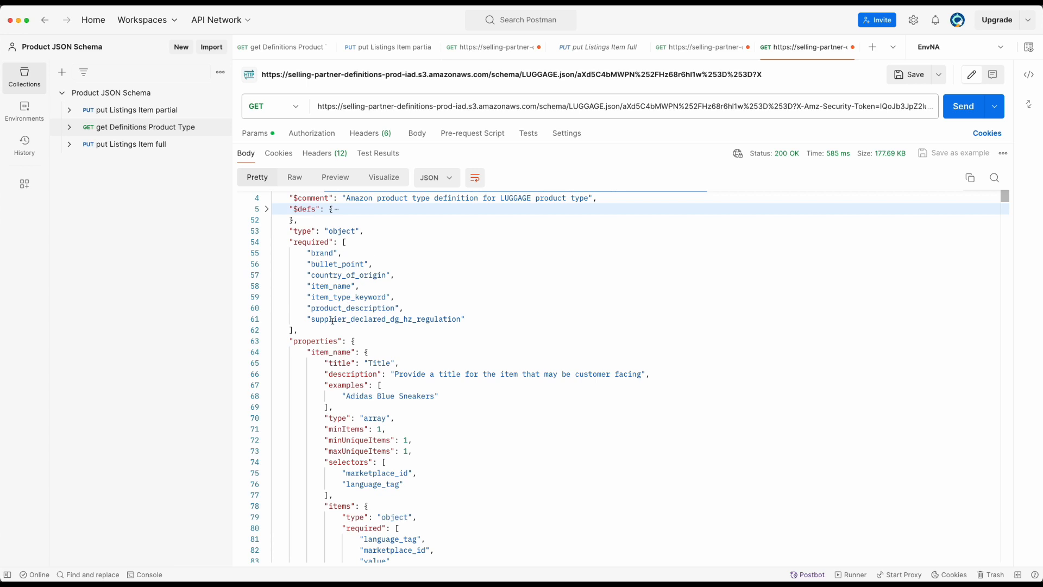
mouse_move(272, 342)
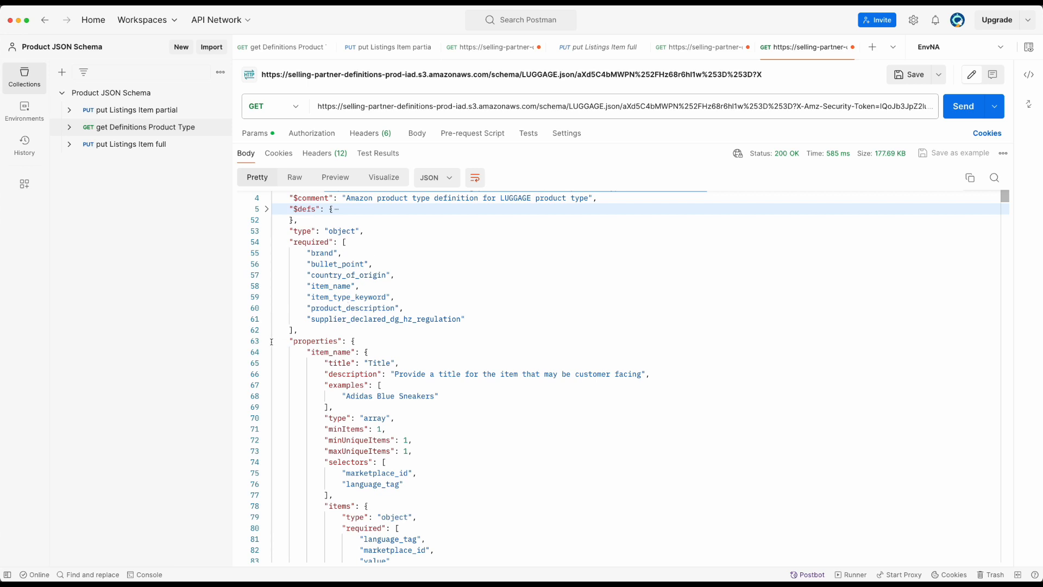
click(266, 340)
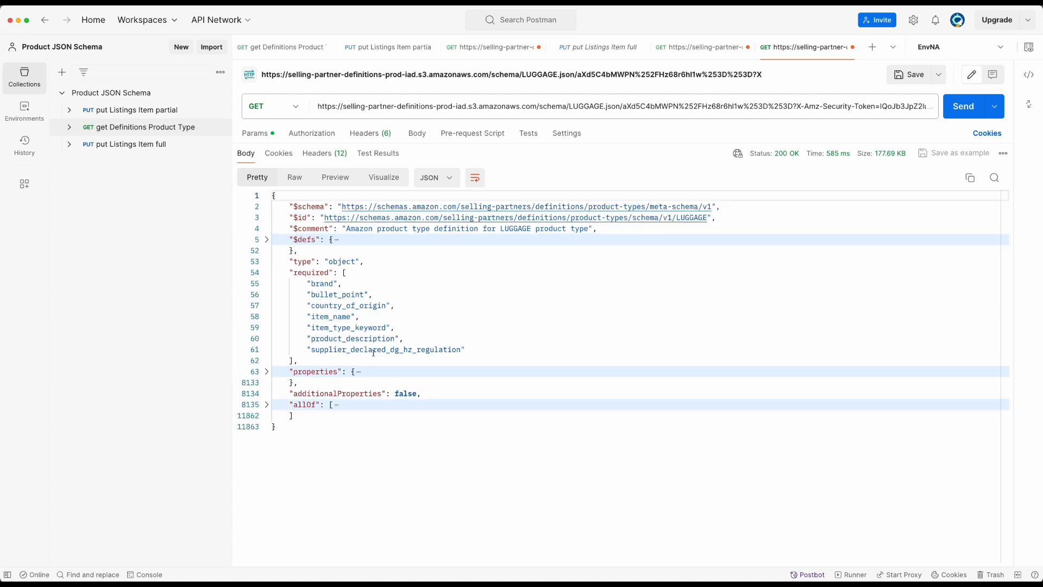
mouse_move(662, 315)
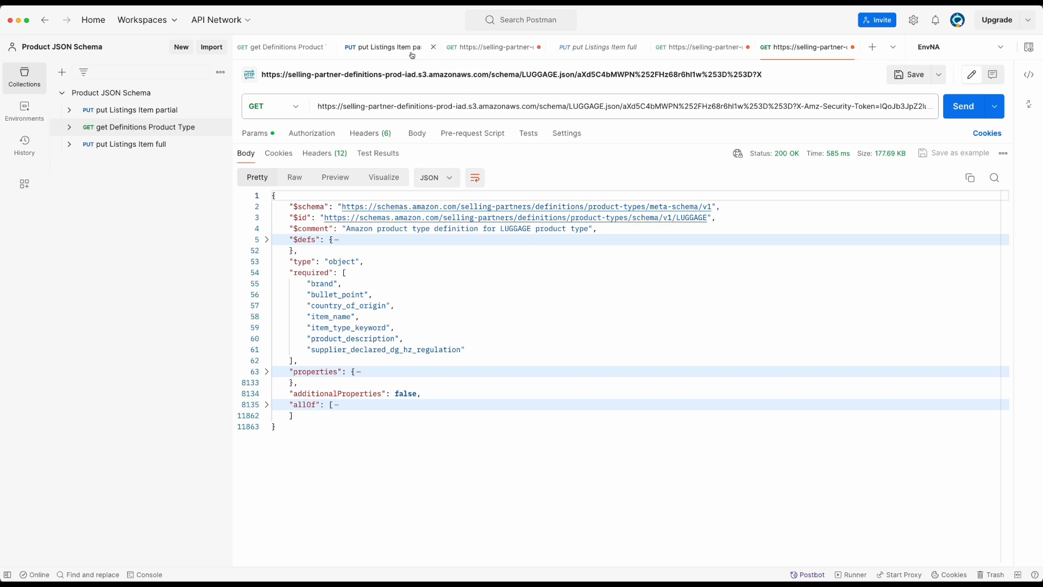
mouse_move(382, 47)
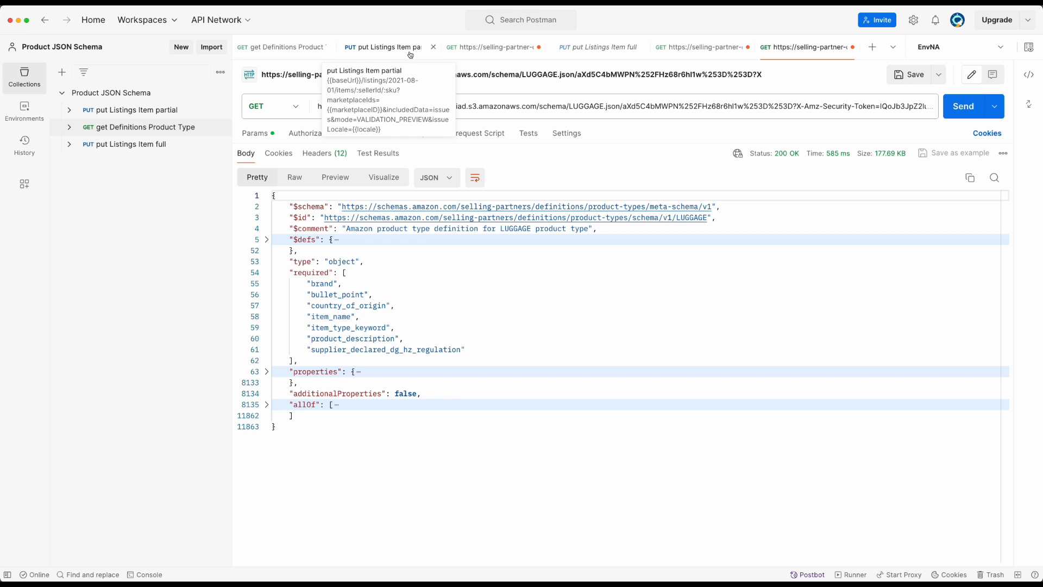
- Review the partial Listings Item request's VALIDATION_PREVIEW params and LUGGAGE JSON body
click(383, 47)
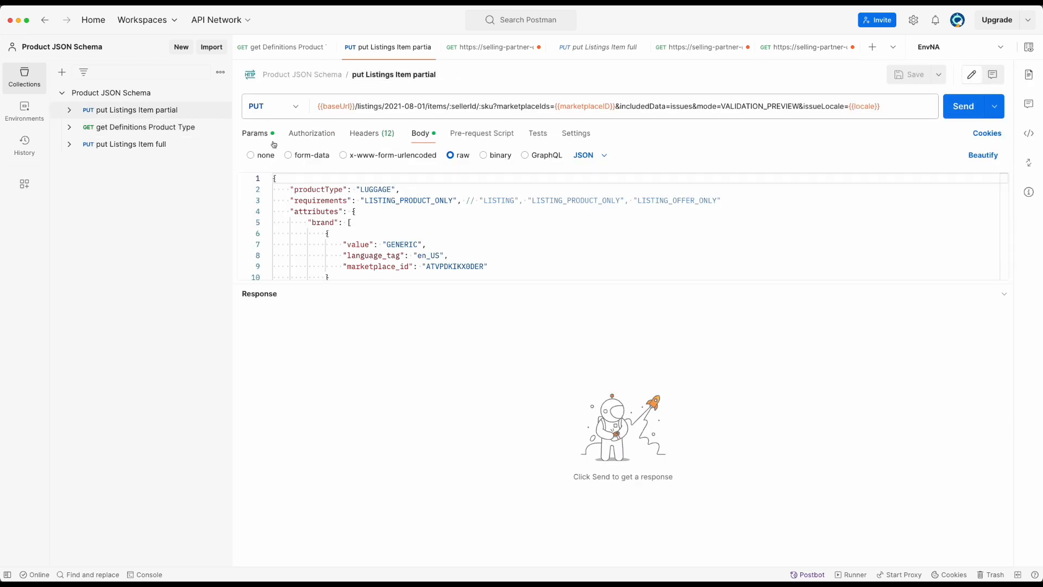
click(255, 133)
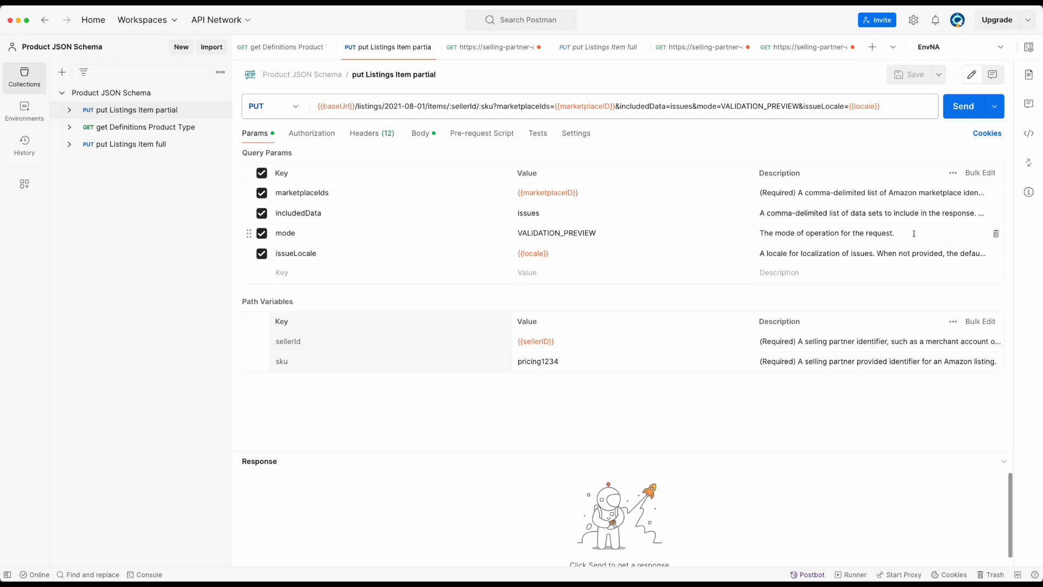
mouse_move(720, 233)
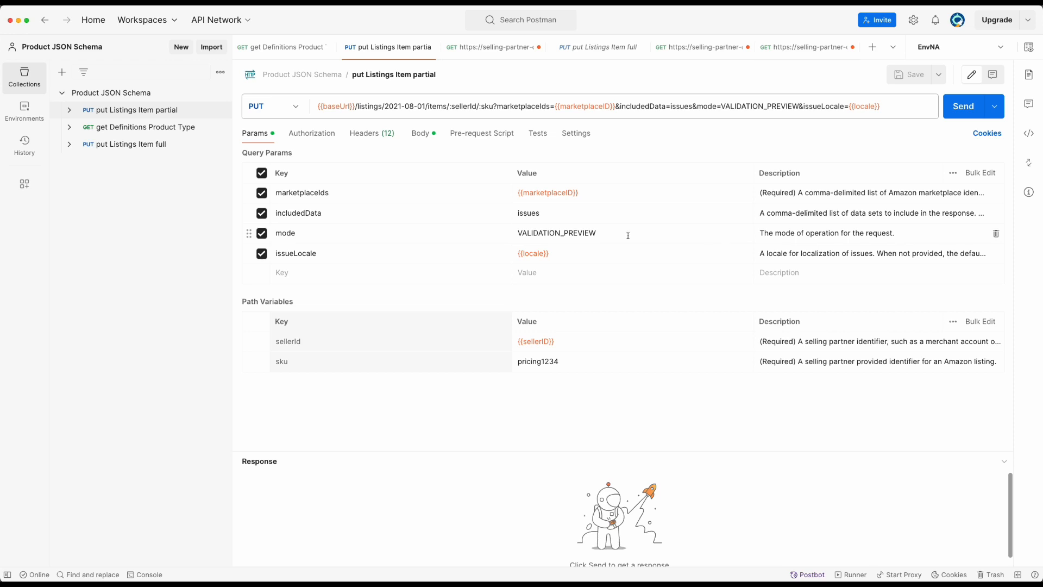
mouse_move(610, 244)
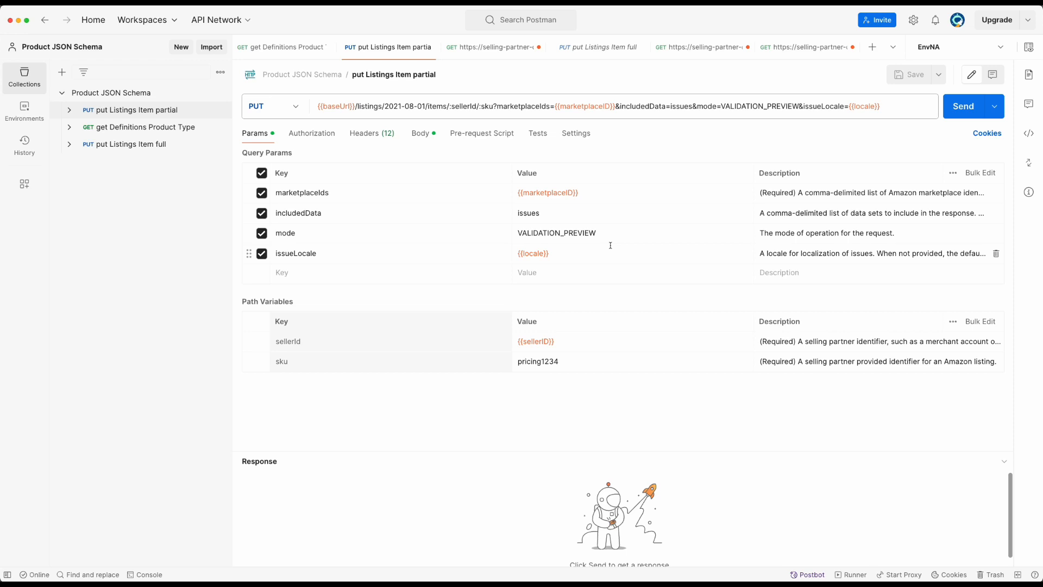
click(419, 133)
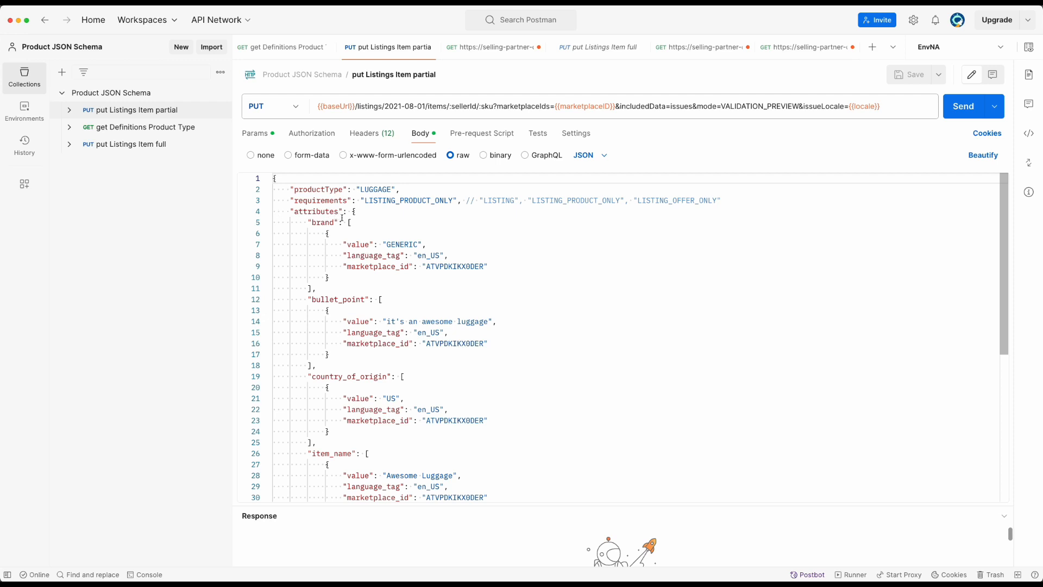
scroll(down, 3)
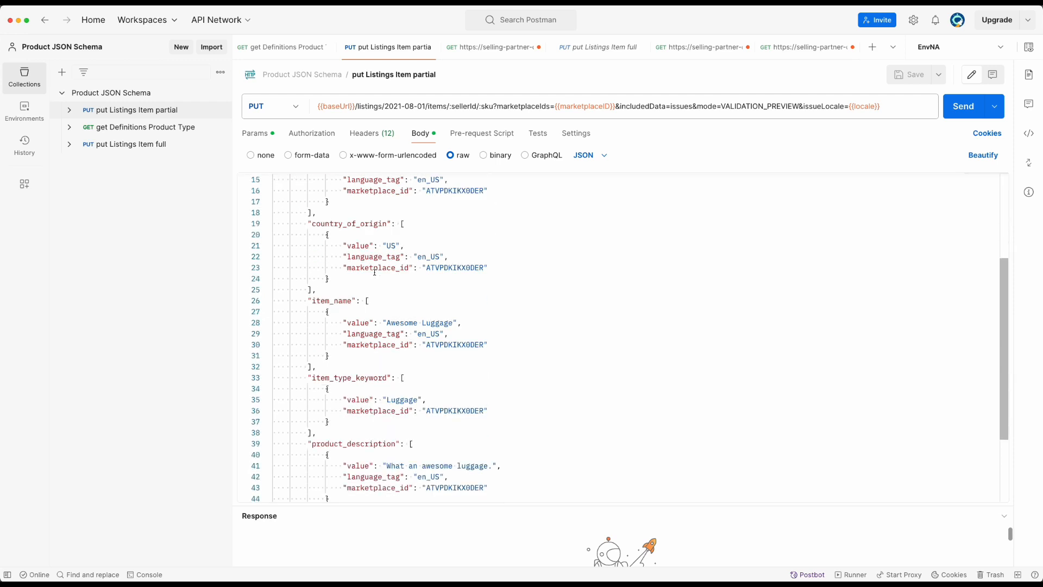
scroll(up, 3)
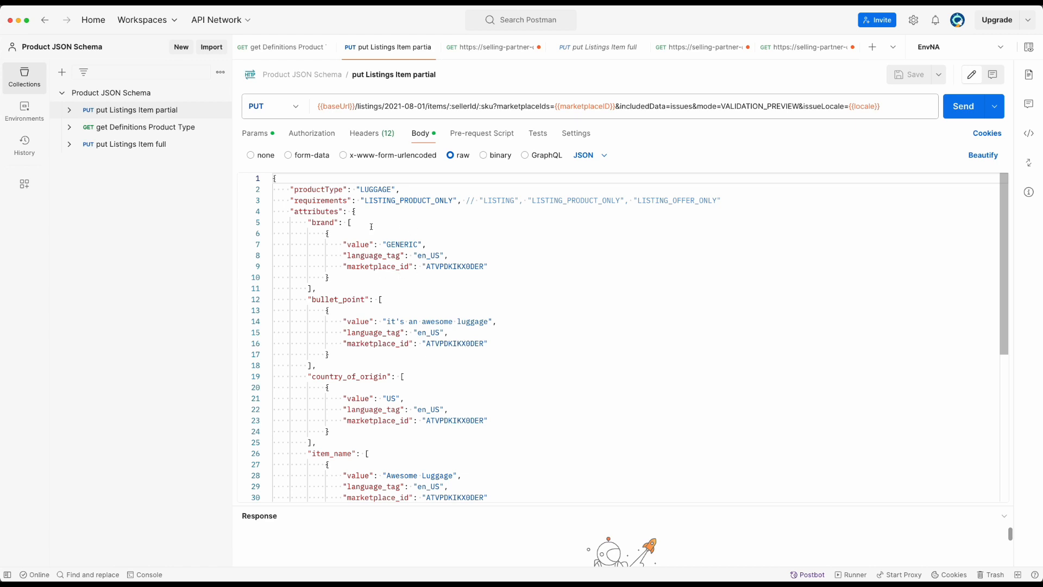
mouse_move(489, 269)
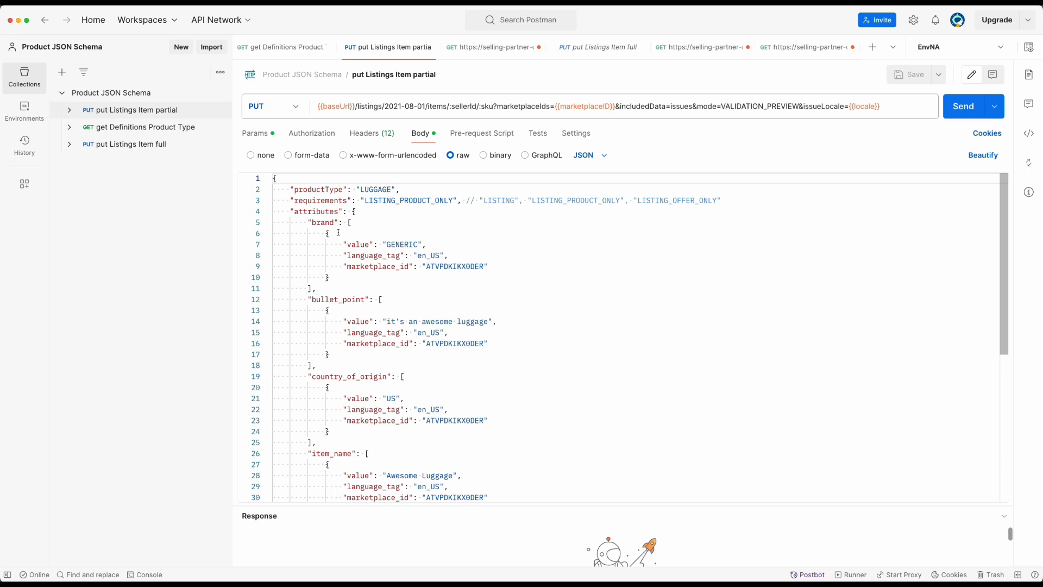
mouse_move(358, 265)
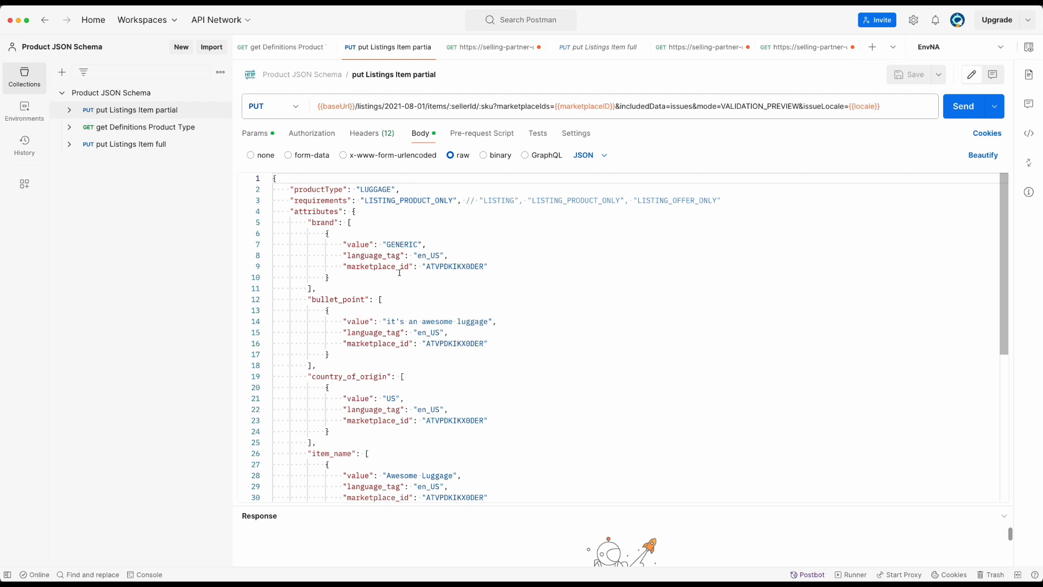
- Review the LUGGAGE schema response and expand $defs to show marketplace_id and language_tag
click(492, 47)
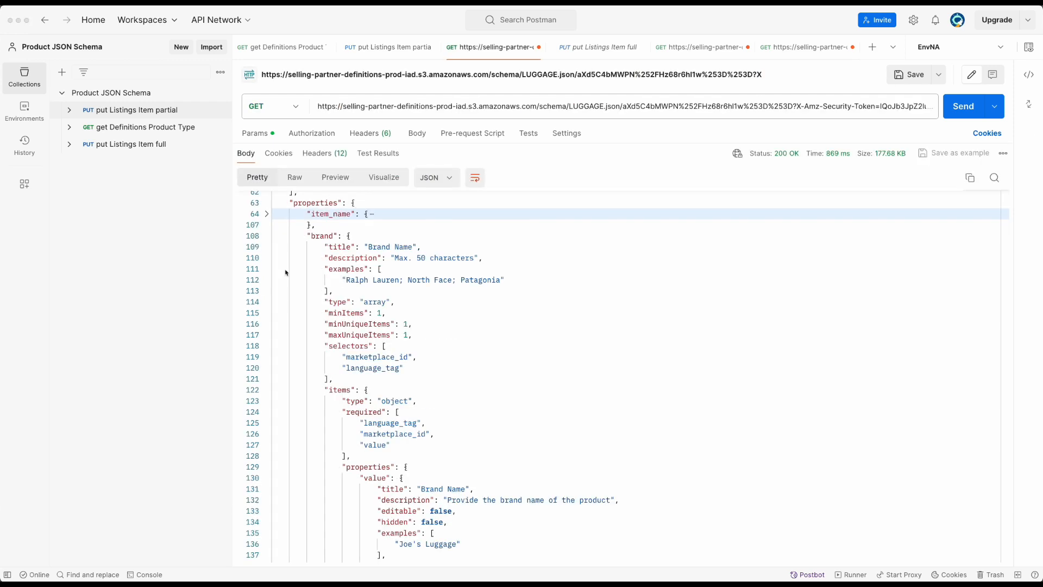
mouse_move(410, 456)
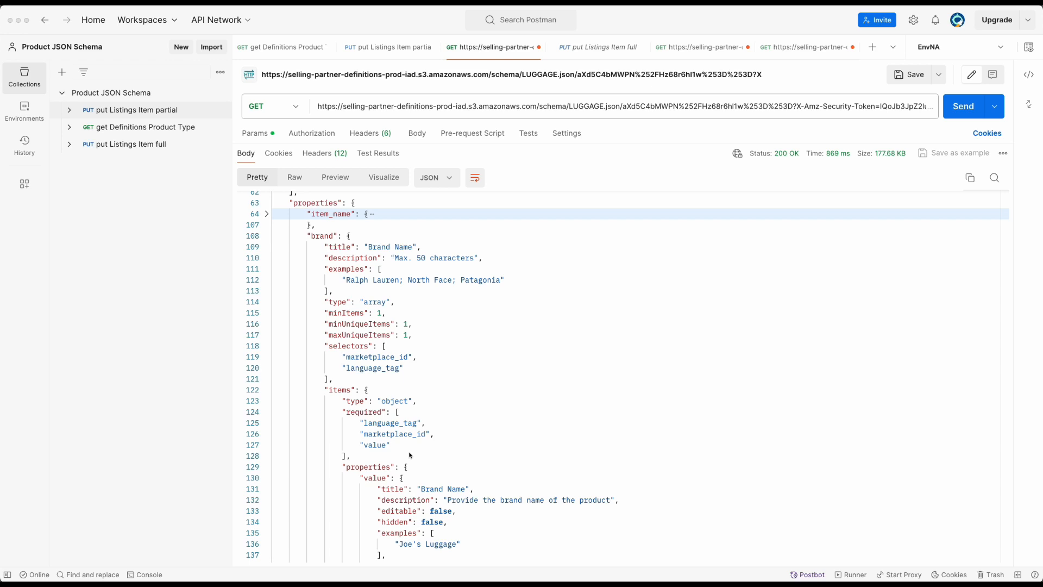
scroll(down, 3)
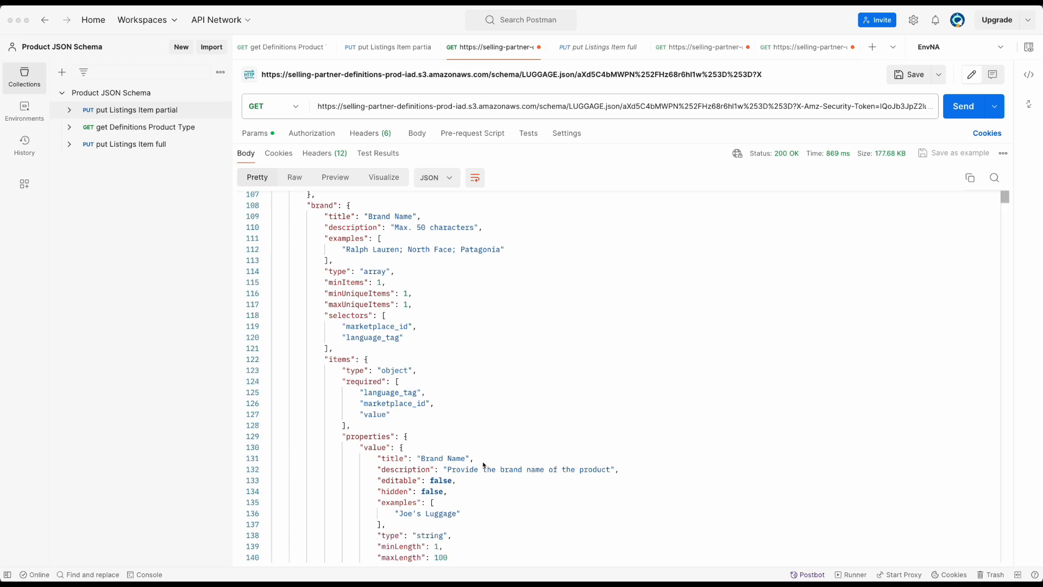
scroll(down, 3)
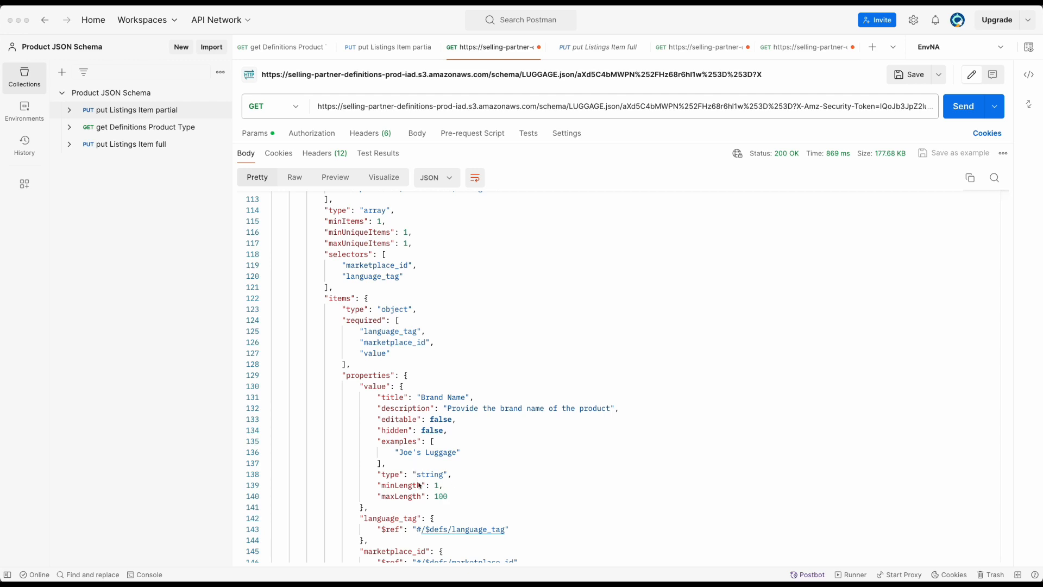
mouse_move(420, 347)
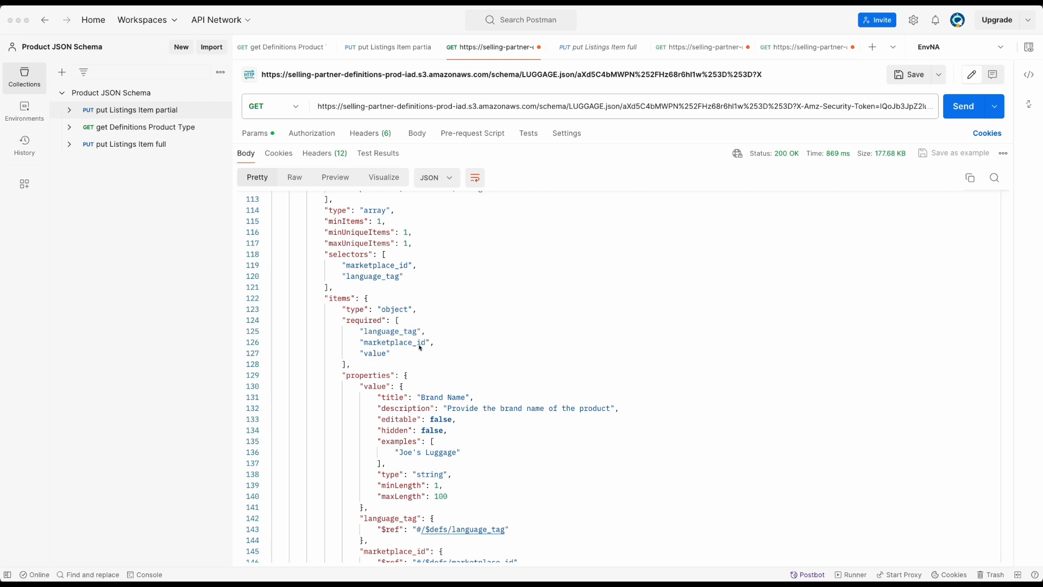
scroll(up, 3)
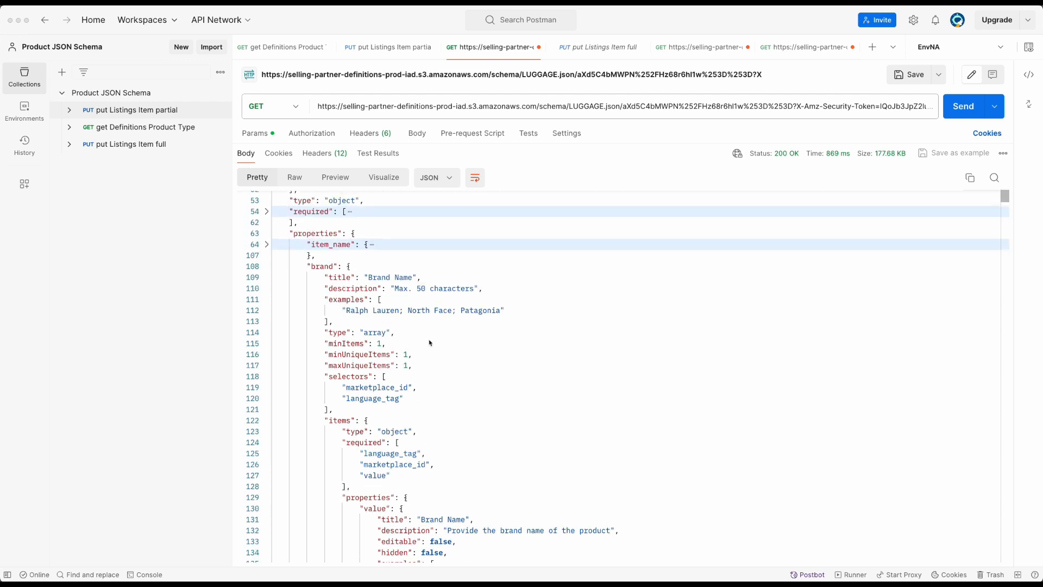
scroll(up, 3)
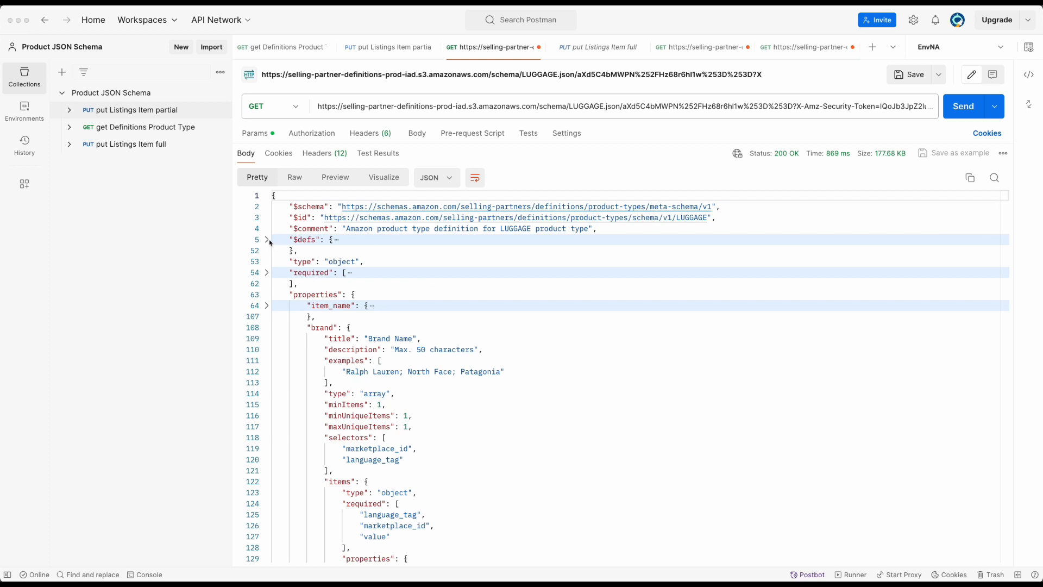
click(268, 239)
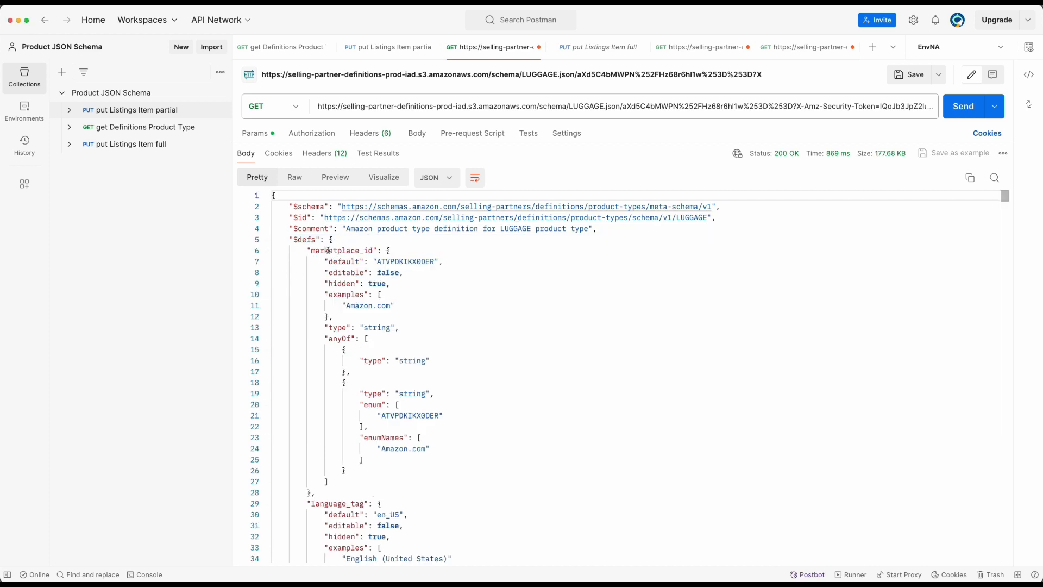
scroll(down, 3)
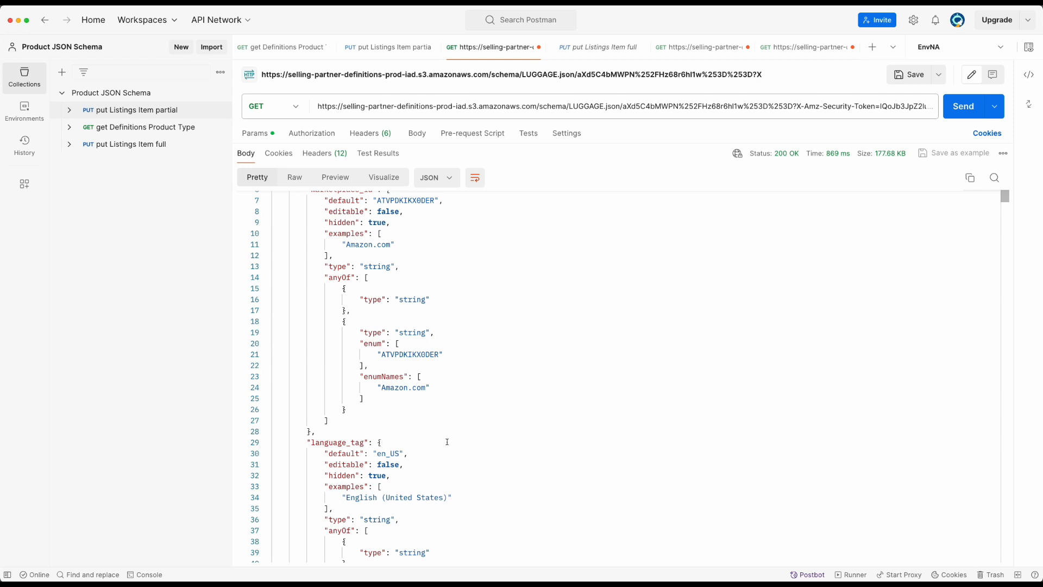
- Return to the put Listings Item partial request with its LUGGAGE body
click(388, 47)
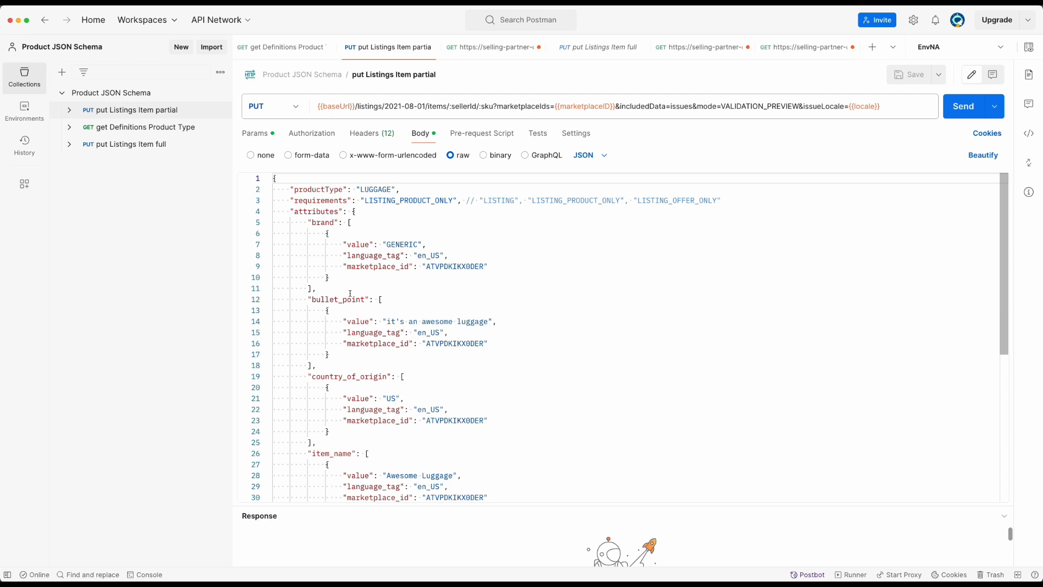
mouse_move(962, 106)
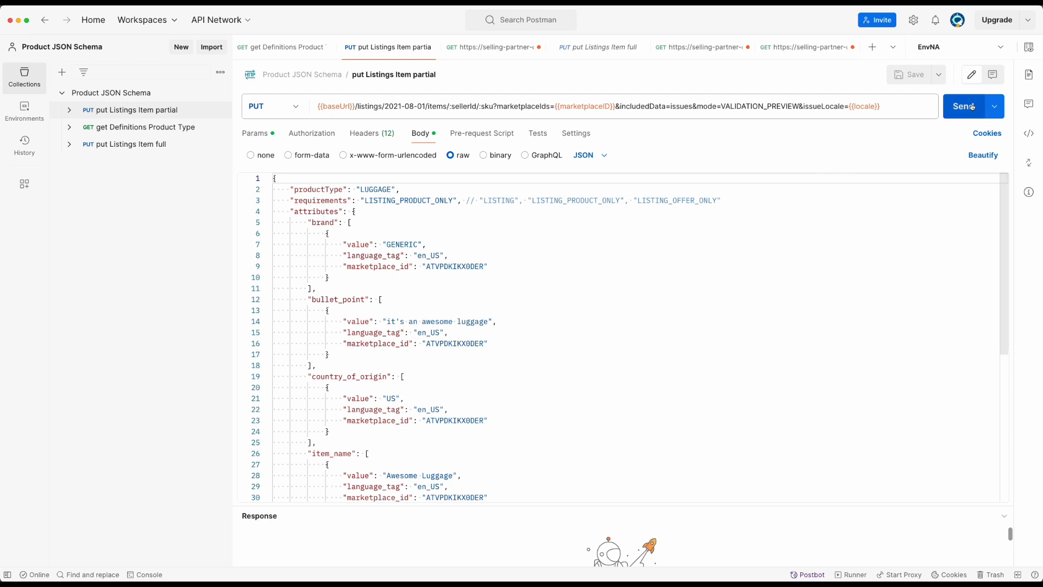
- Send the partial payload, getting status INVALID with missing batteries_required, color, model_name
click(962, 106)
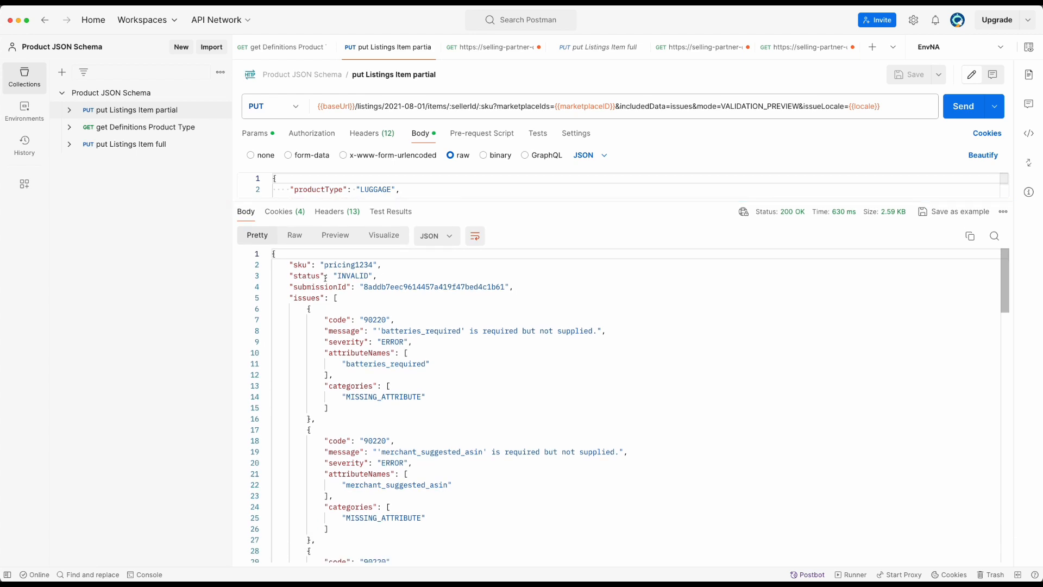
scroll(down, 3)
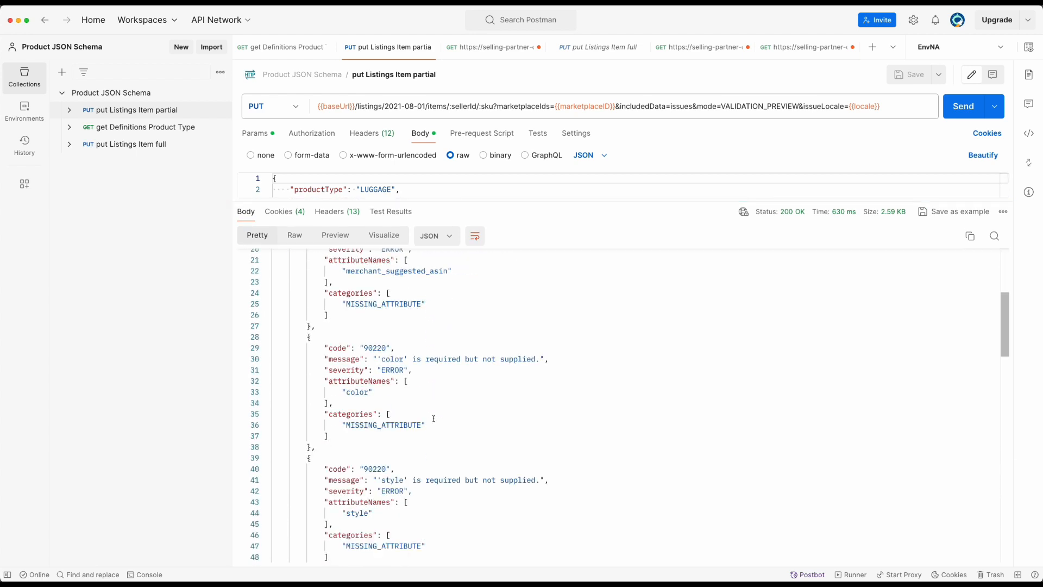
scroll(down, 3)
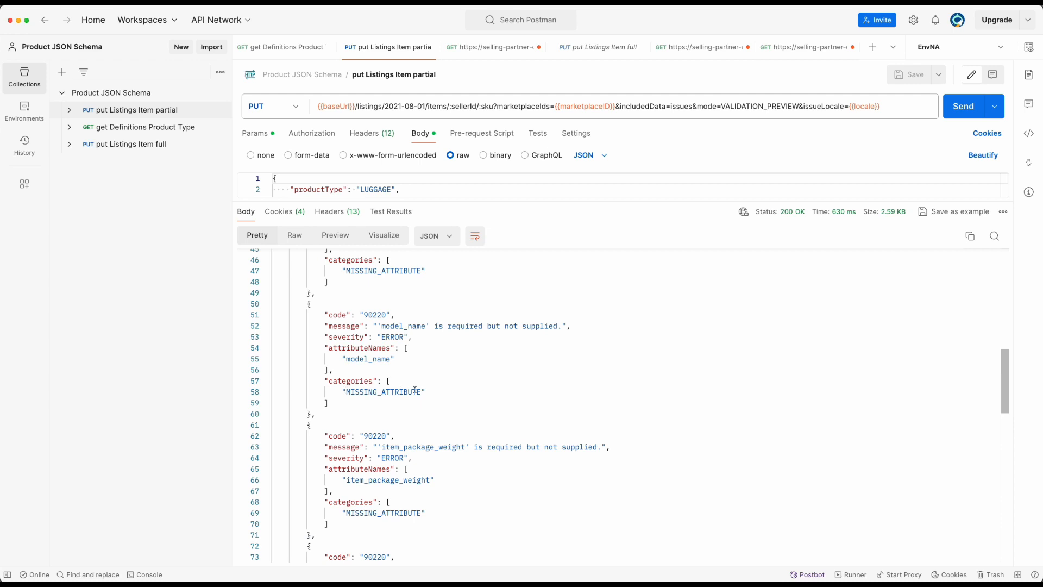
mouse_move(432, 404)
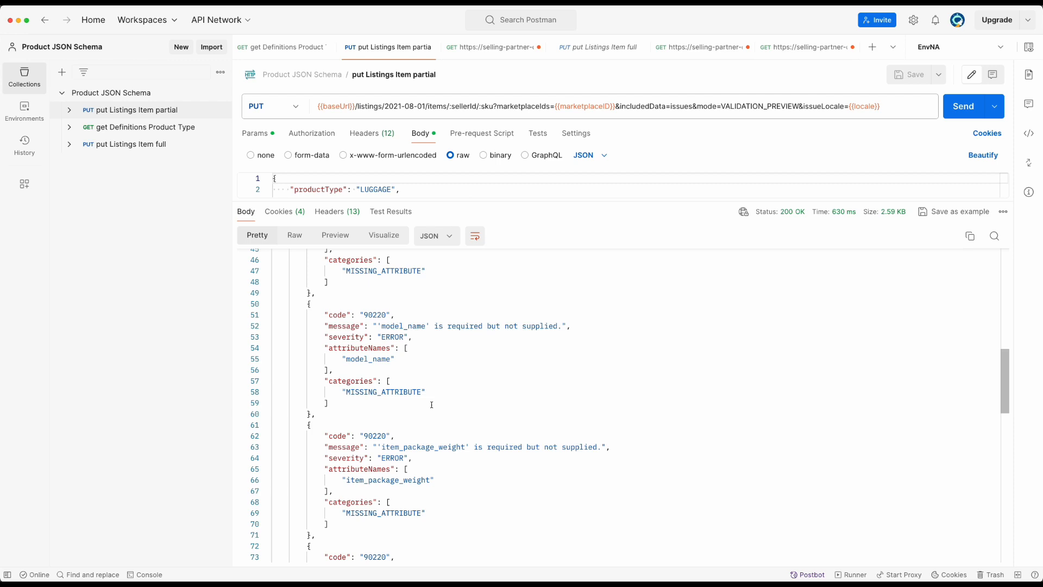
mouse_move(414, 319)
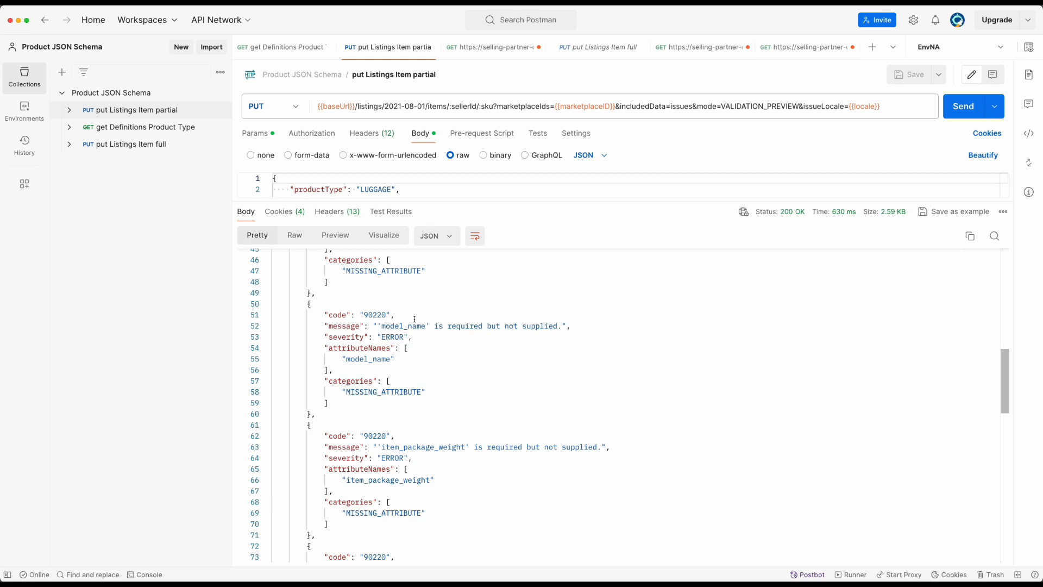
click(585, 40)
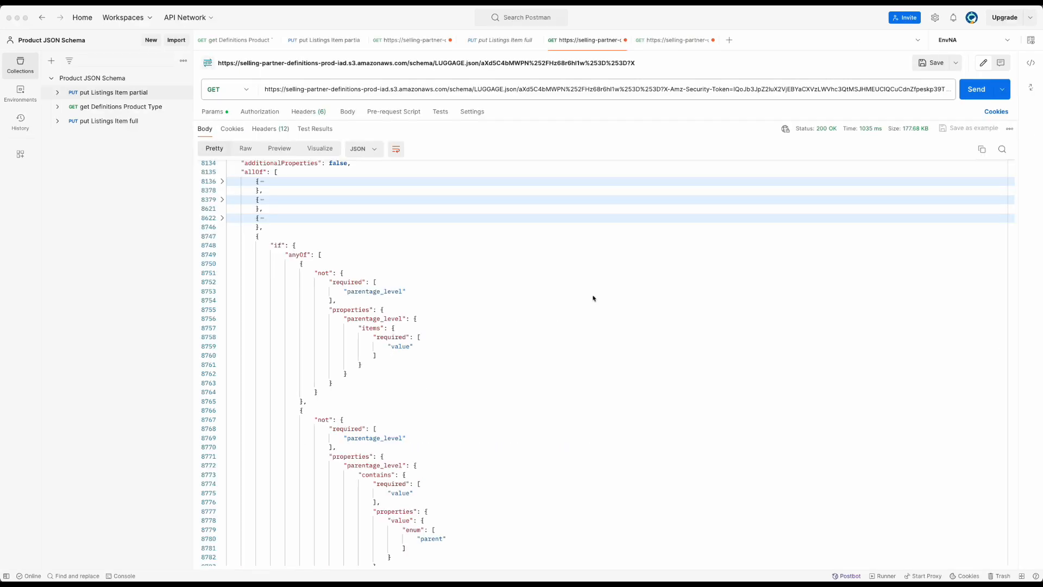
scroll(up, 3)
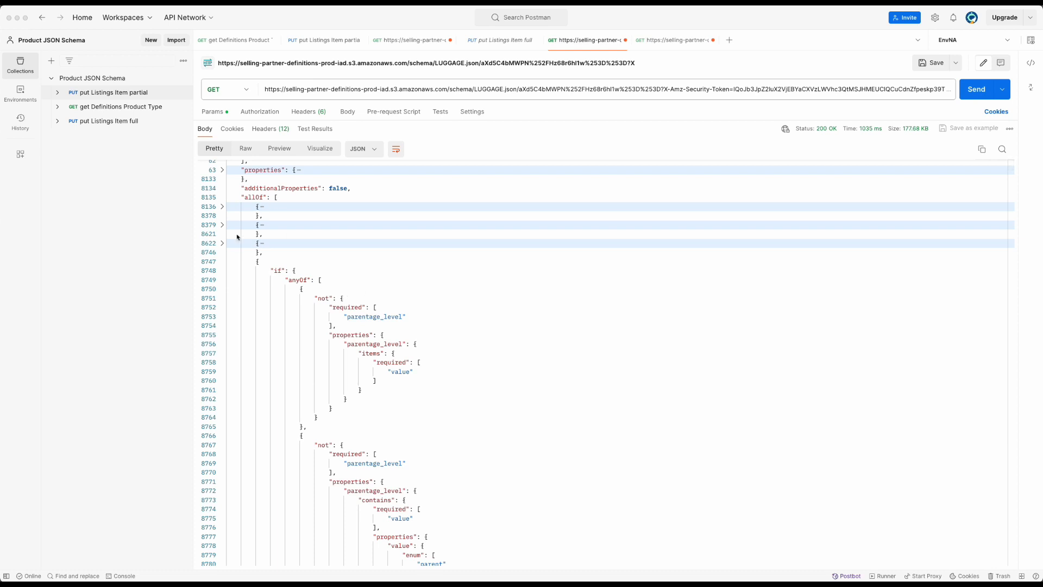
scroll(down, 3)
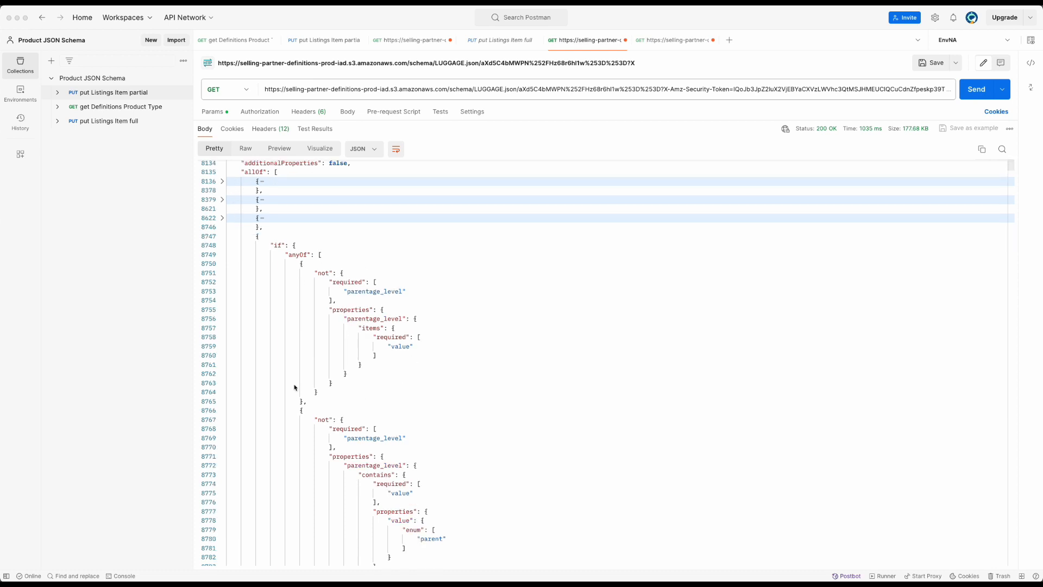
mouse_move(287, 261)
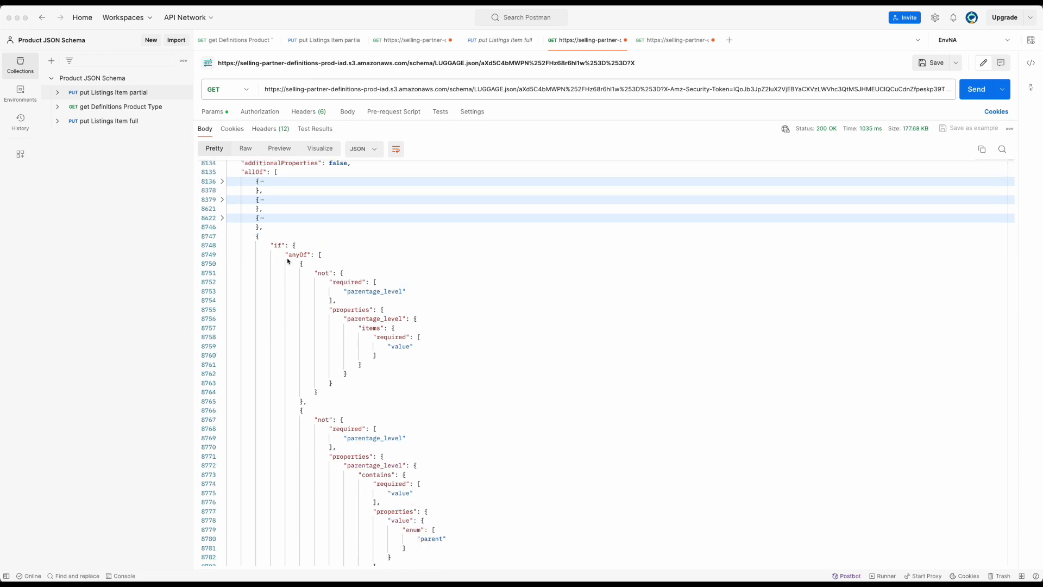
scroll(down, 3)
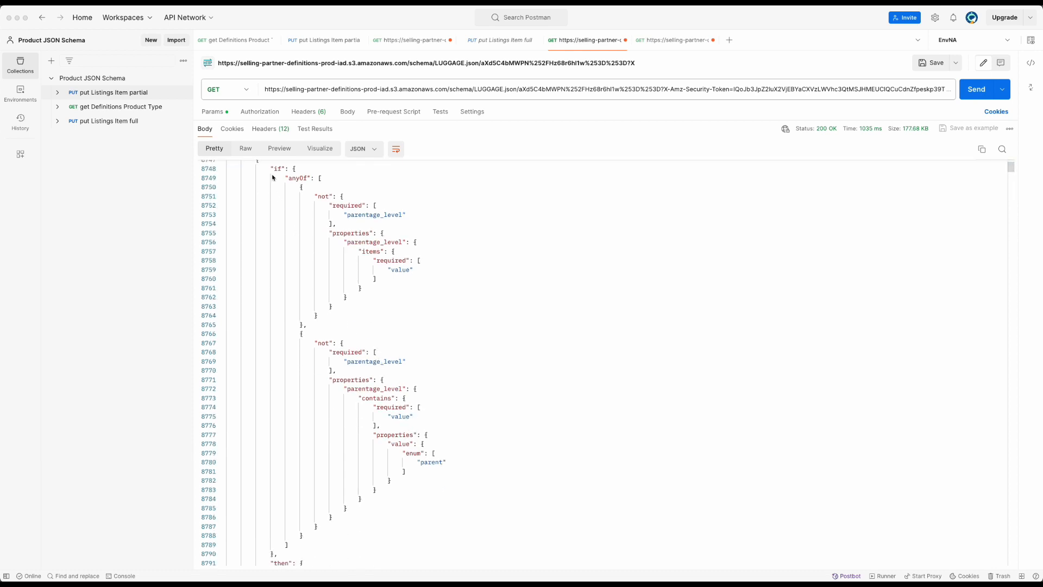
scroll(down, 3)
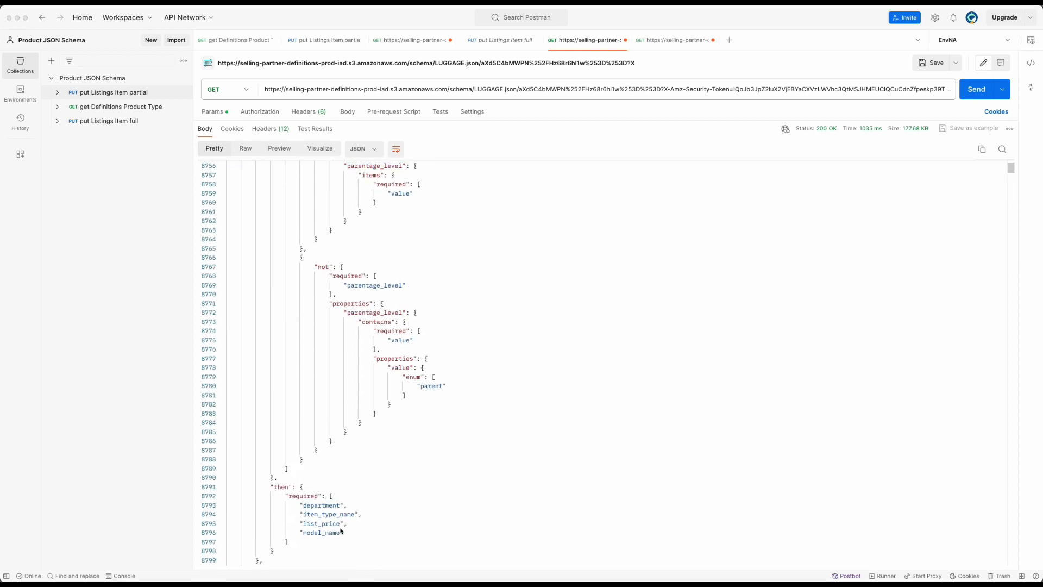
mouse_move(392, 526)
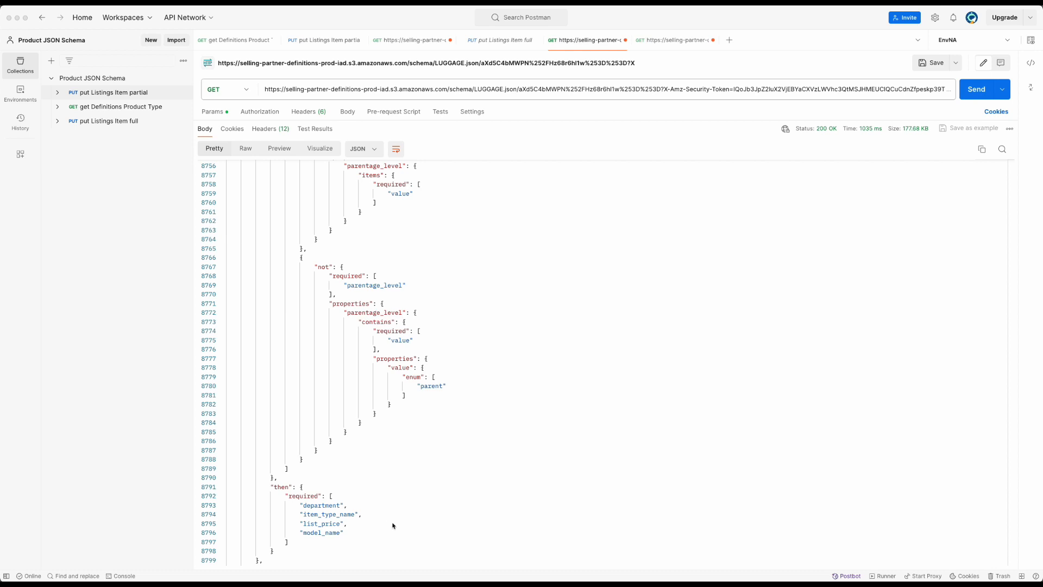
scroll(up, 3)
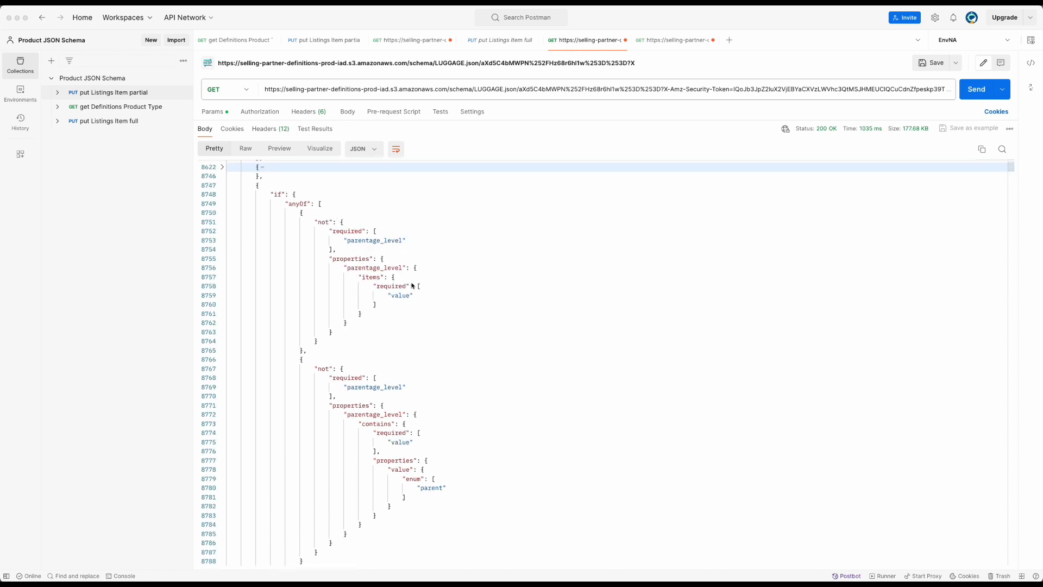
mouse_move(339, 303)
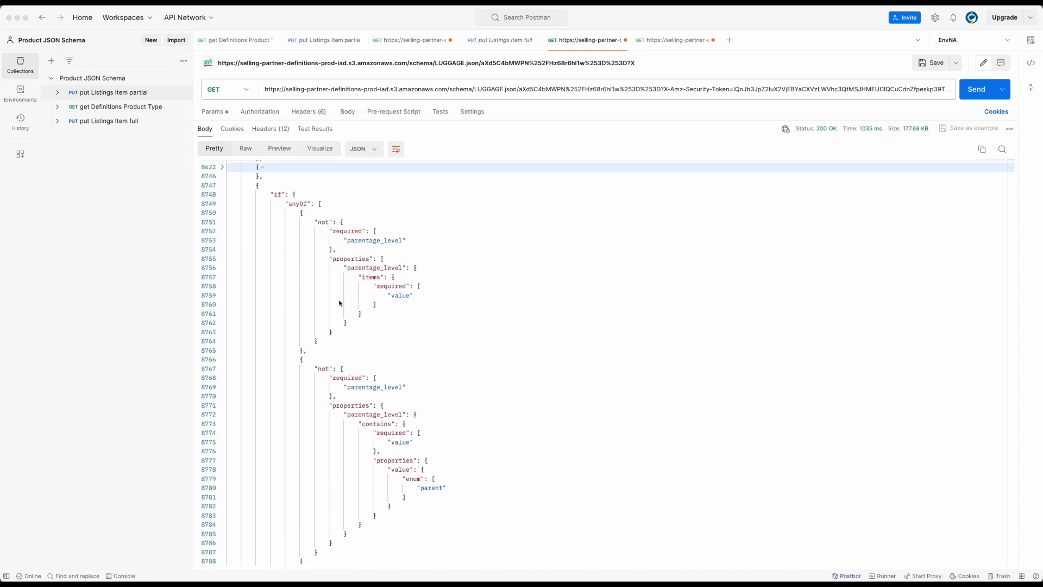
mouse_move(723, 332)
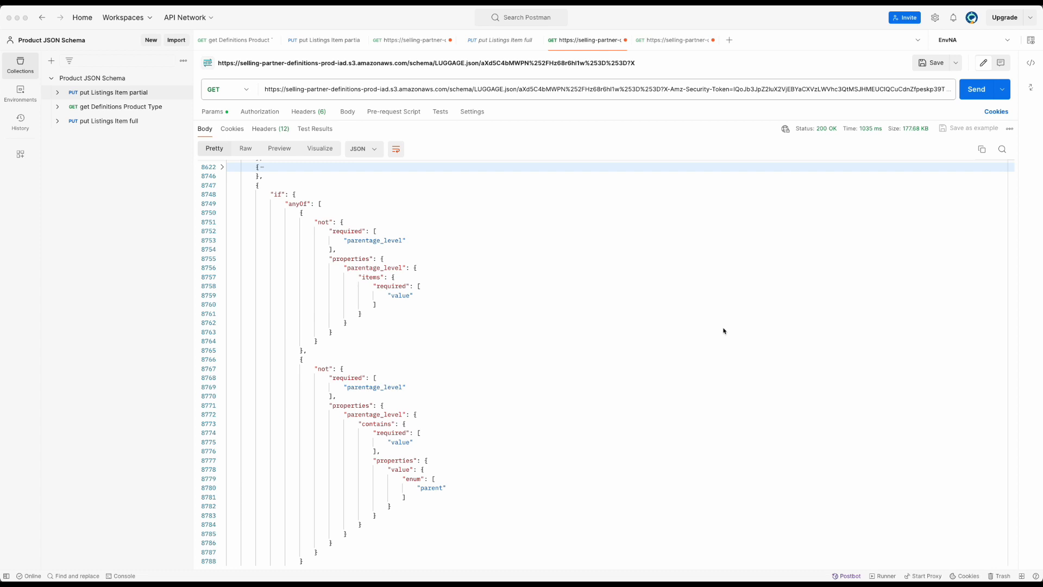
mouse_move(735, 327)
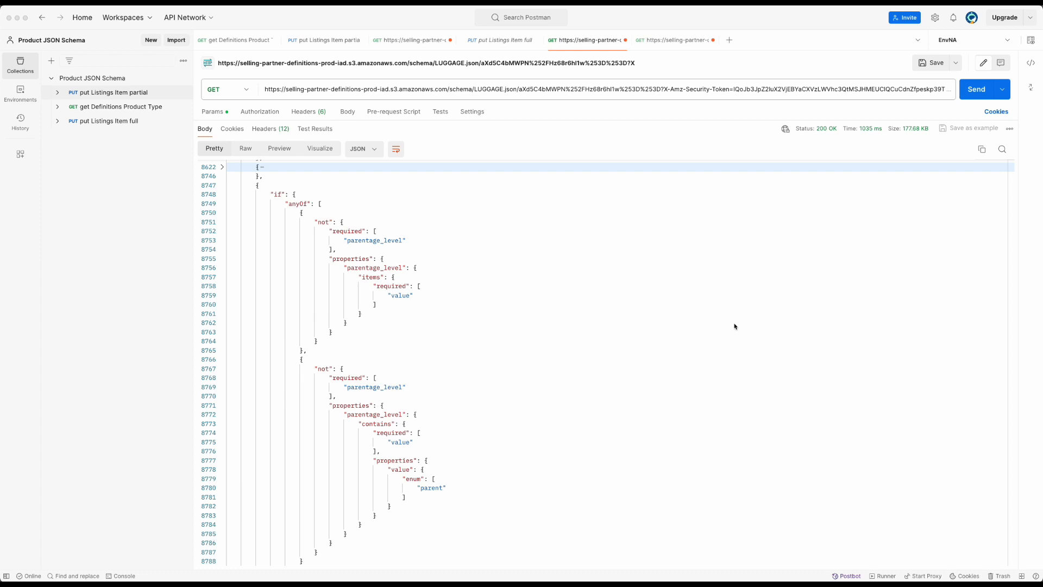
- Review the full Listings Item body adding batteries_required, item_package_dimensions and model_name
click(500, 40)
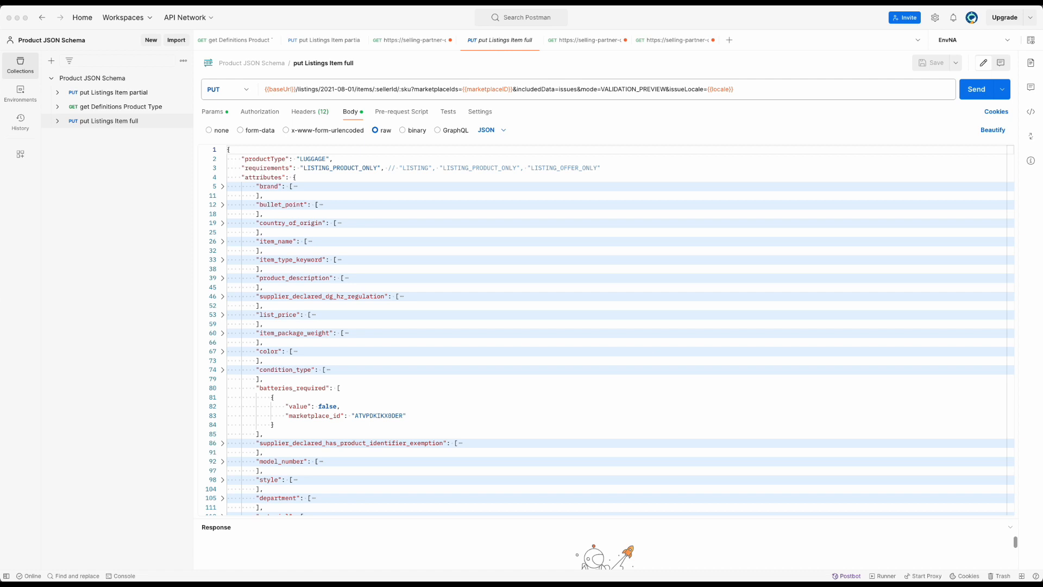
mouse_move(412, 223)
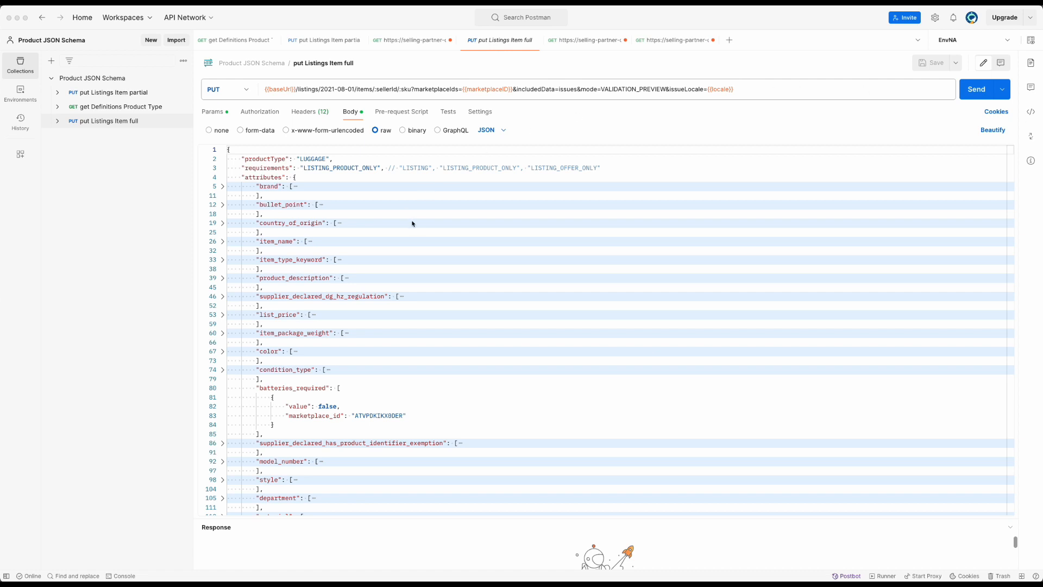
mouse_move(303, 339)
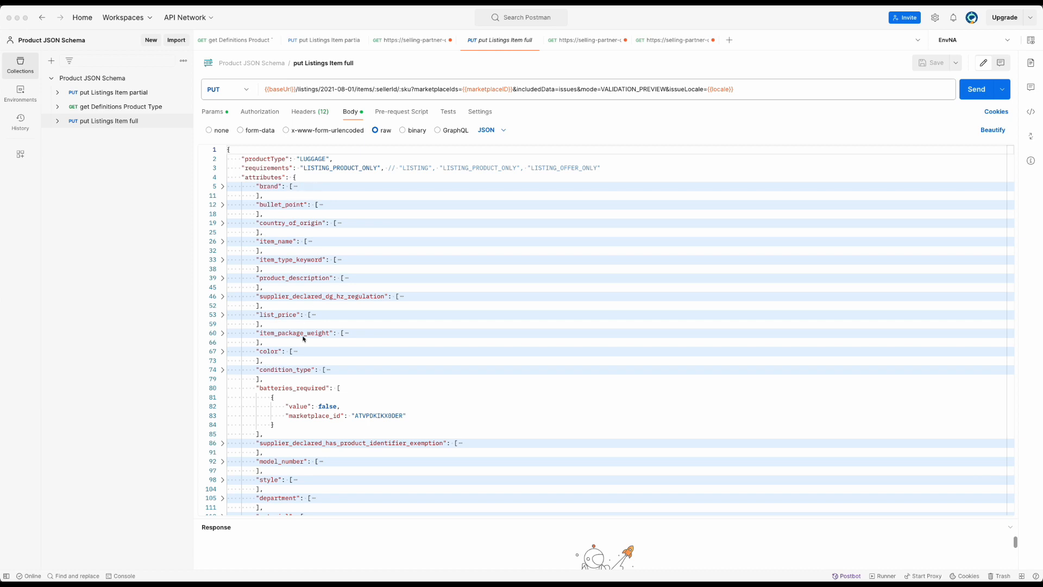
mouse_move(372, 266)
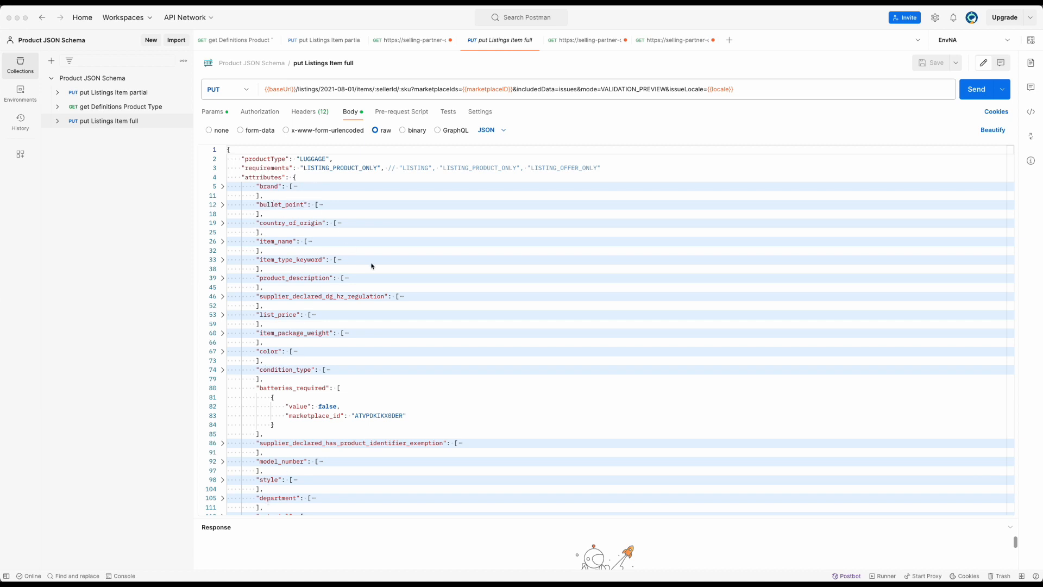
scroll(down, 3)
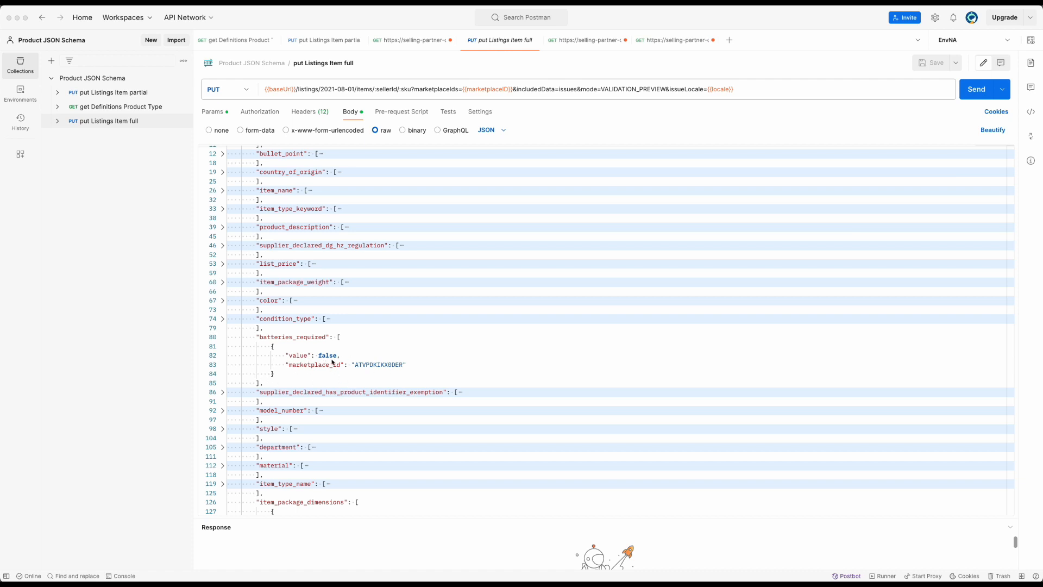
scroll(down, 3)
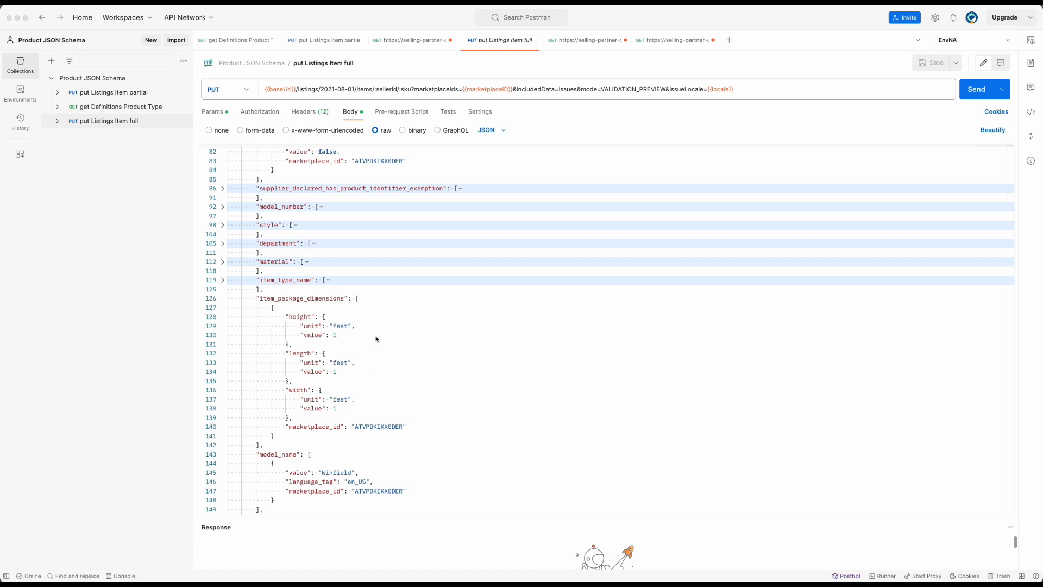
mouse_move(304, 422)
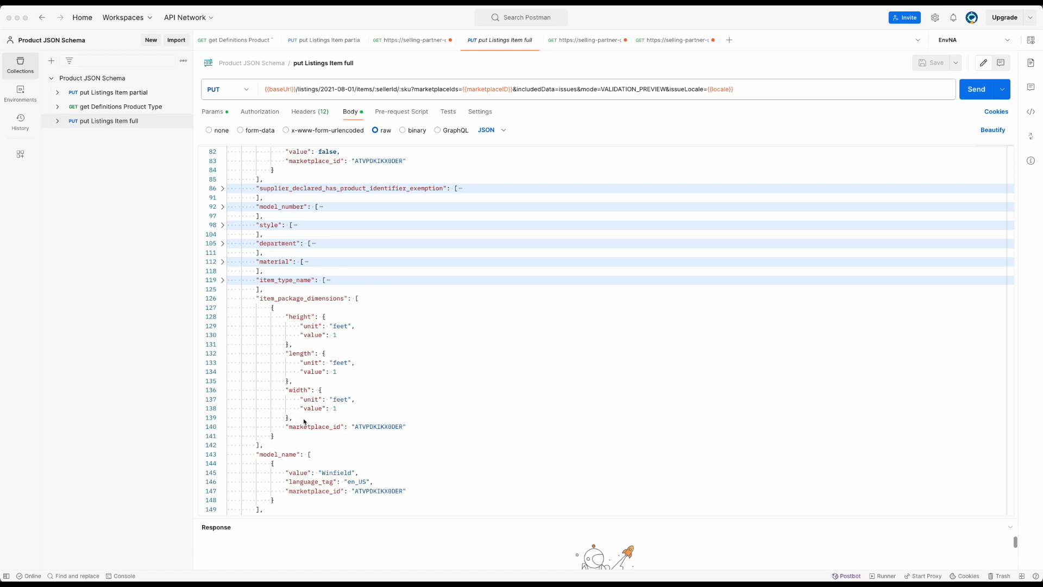
mouse_move(370, 337)
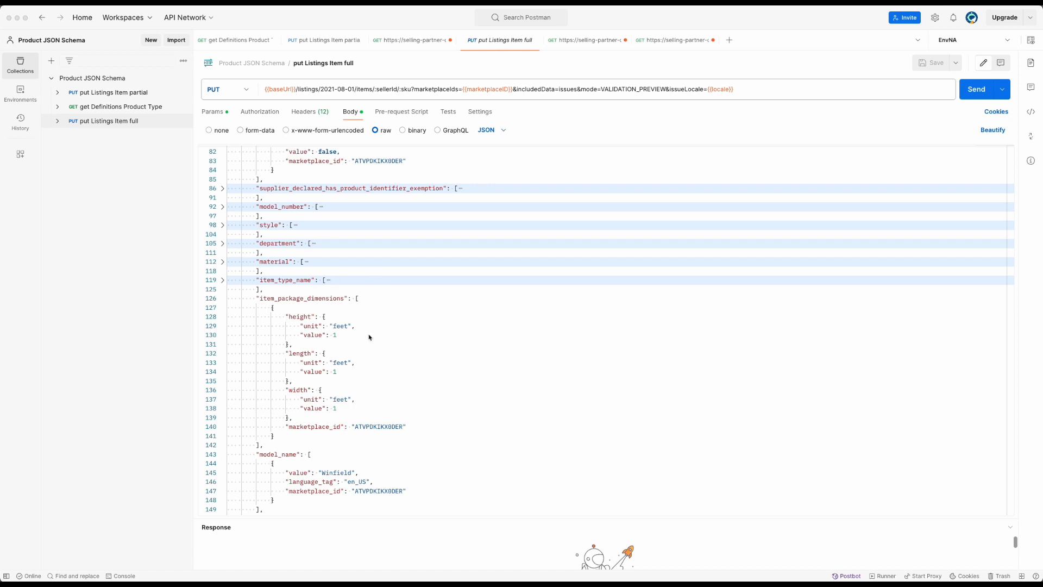
mouse_move(304, 445)
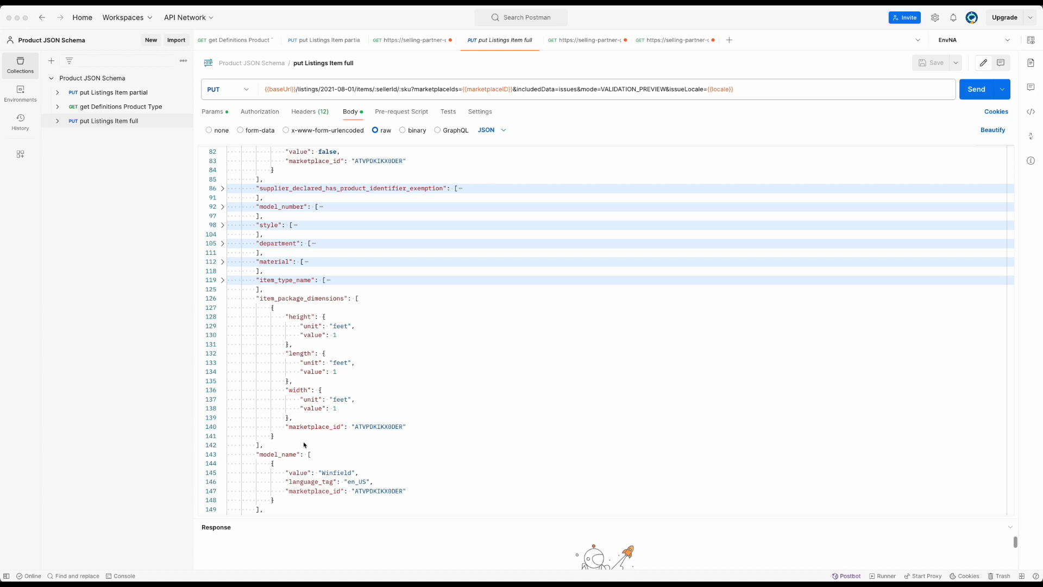
mouse_move(303, 404)
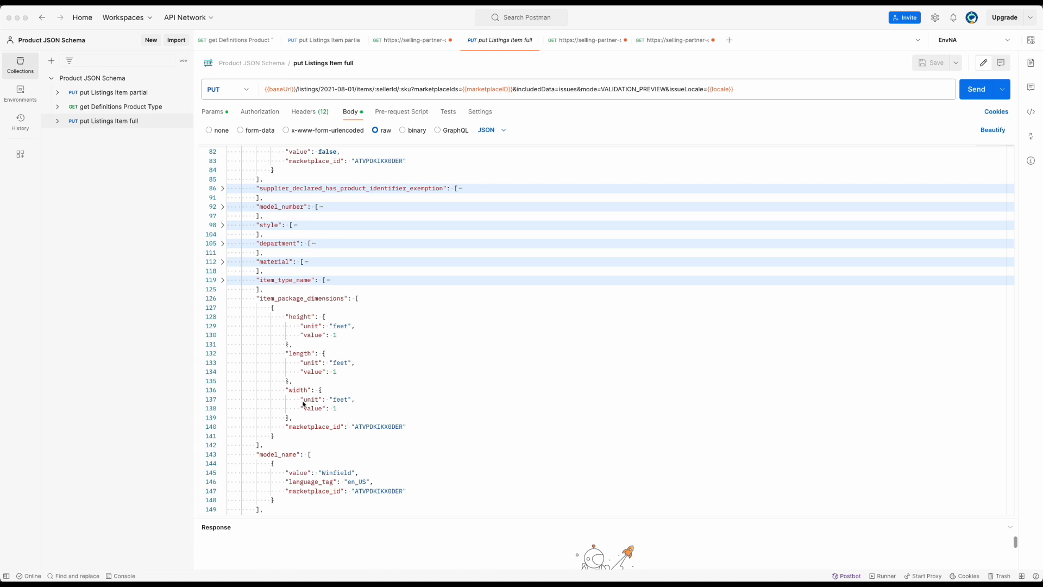
mouse_move(826, 333)
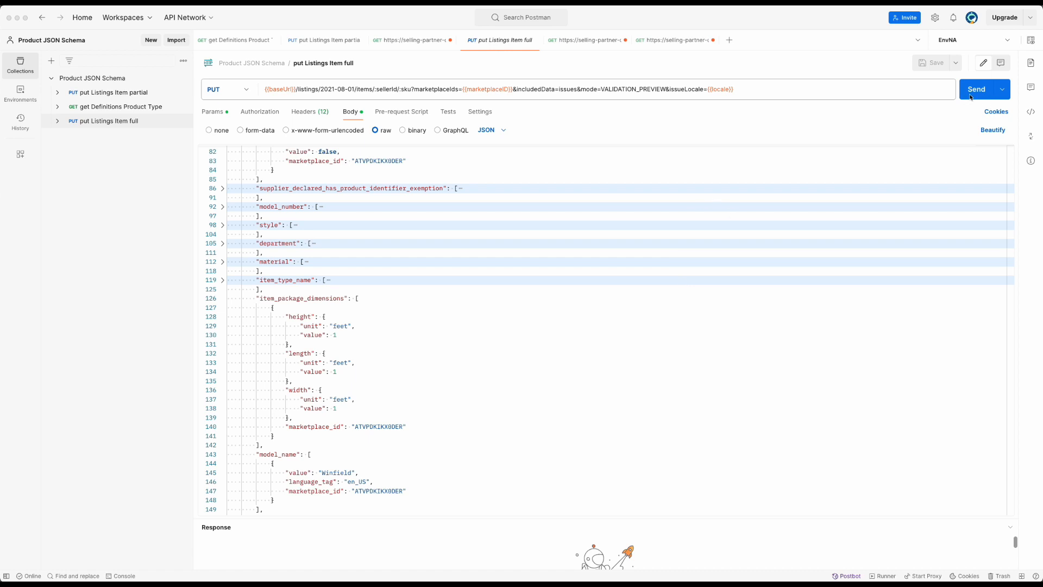
- Send the full payload, getting status VALID with empty issues, and confirm mode VALIDATION_PREVIEW
click(976, 88)
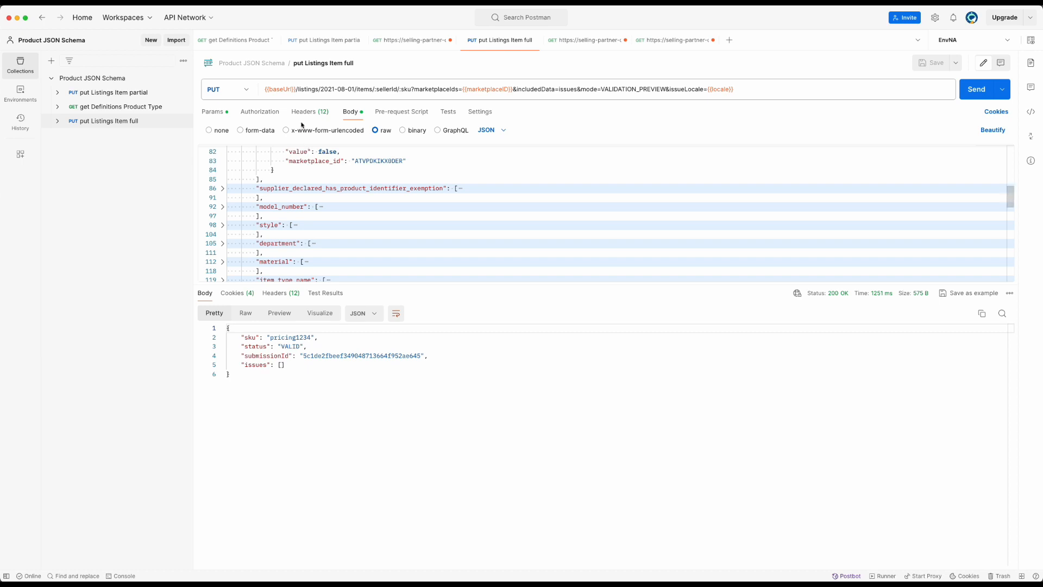
click(212, 110)
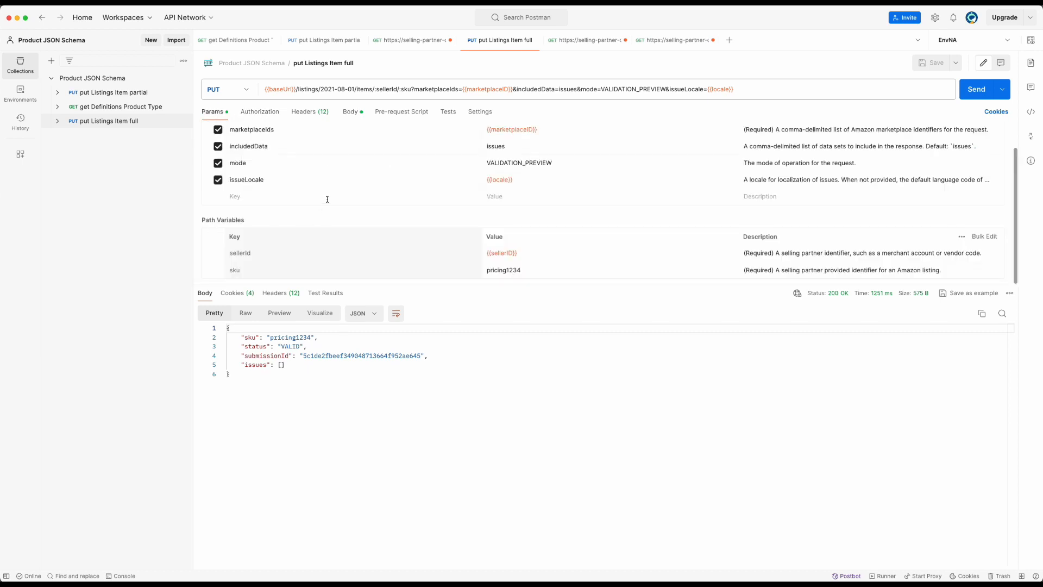
scroll(up, 3)
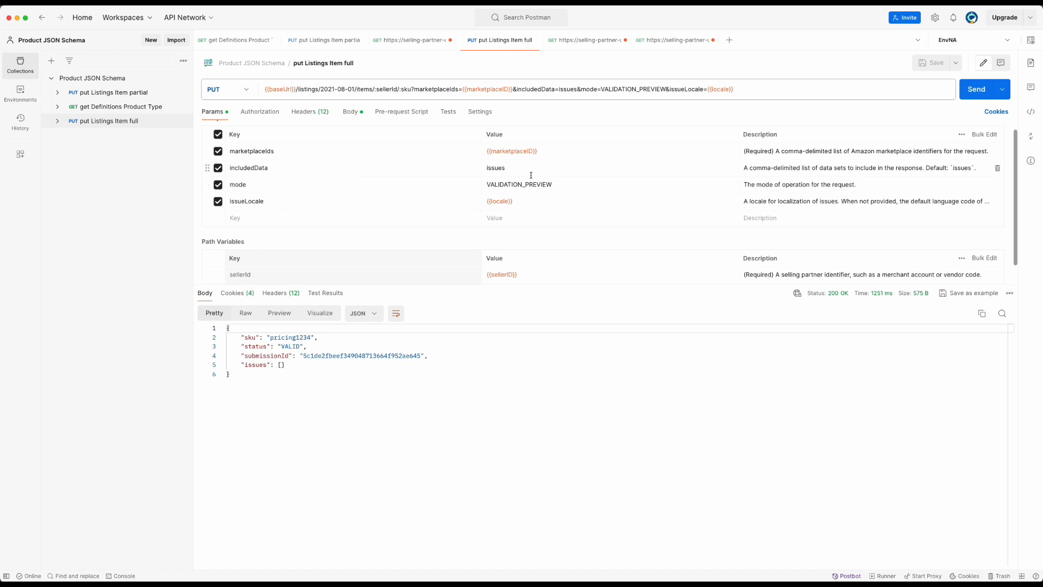
mouse_move(401, 111)
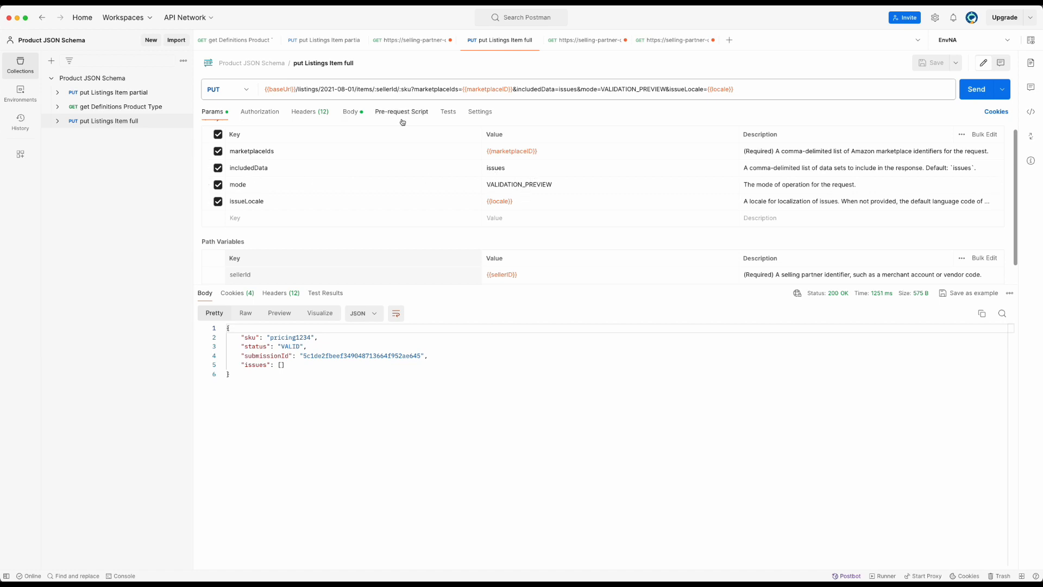